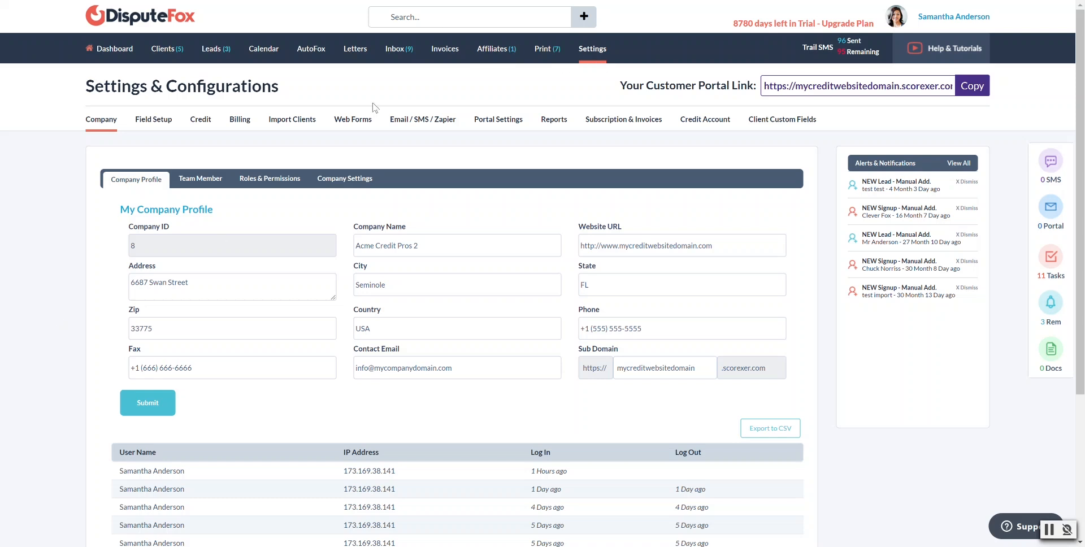
{"action": "mouse_move", "coordinate": [61, 244]}
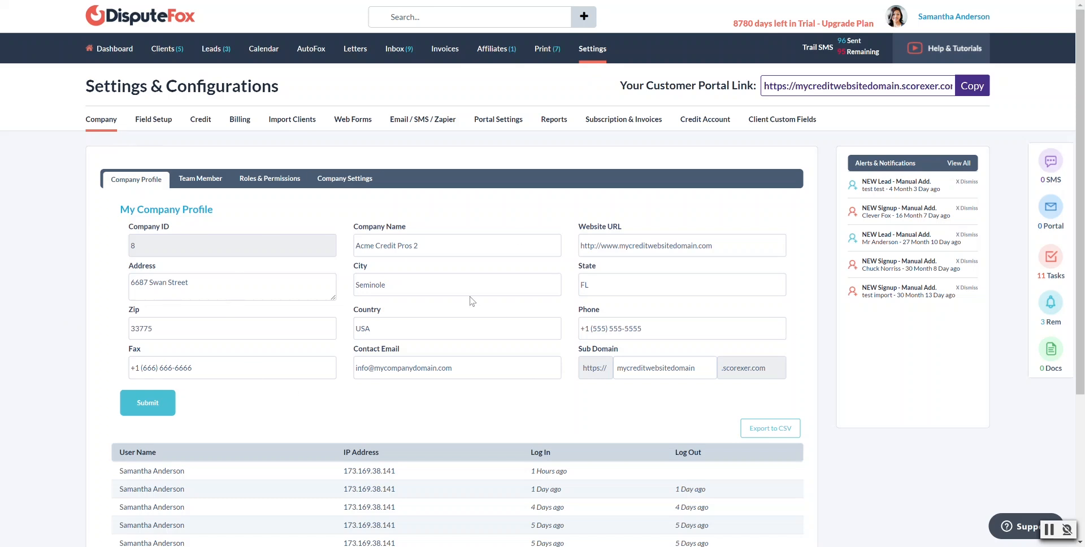
{"action": "mouse_move", "coordinate": [202, 266]}
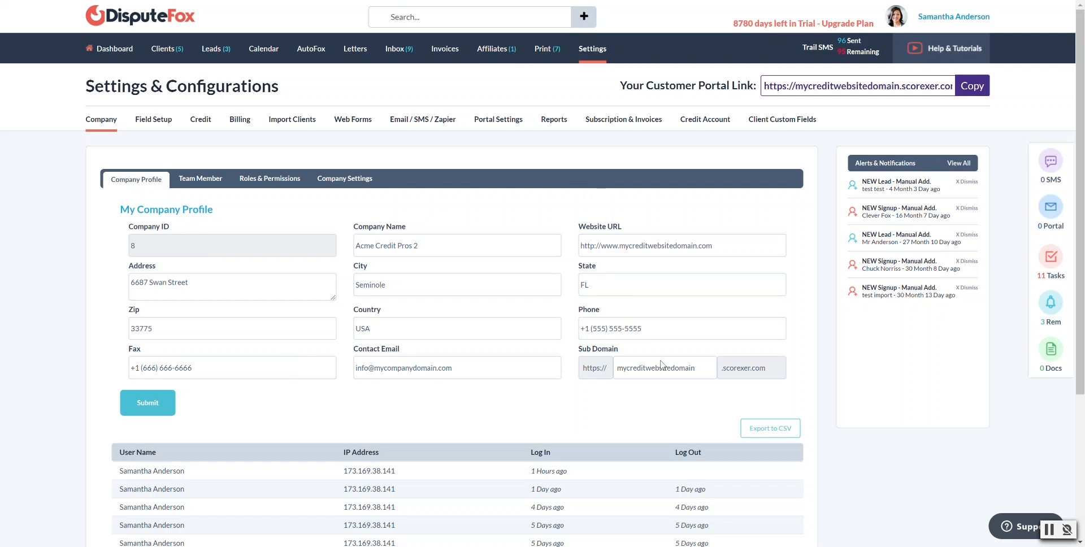
{"action": "mouse_move", "coordinate": [201, 249]}
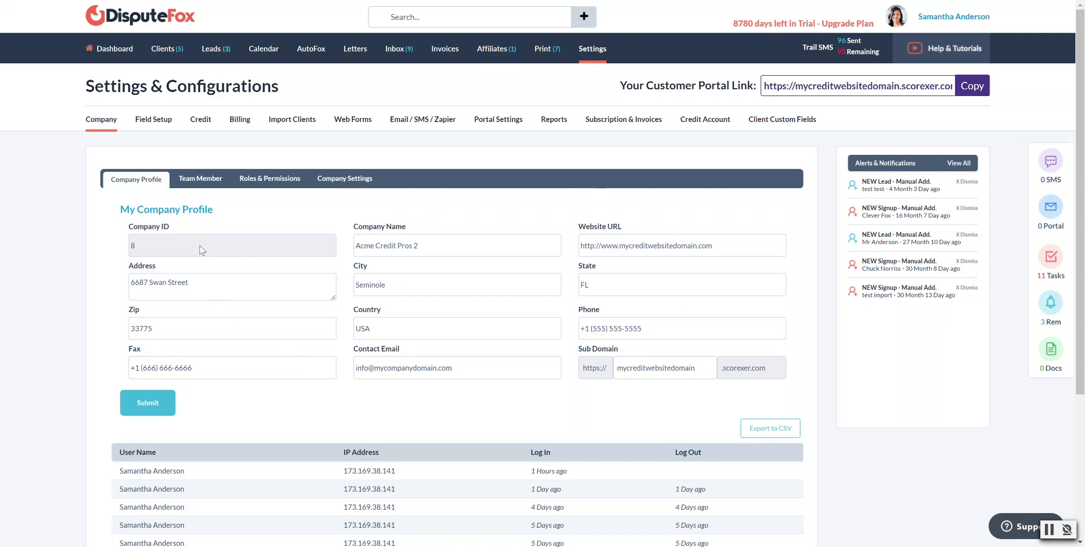
{"action": "mouse_move", "coordinate": [372, 354]}
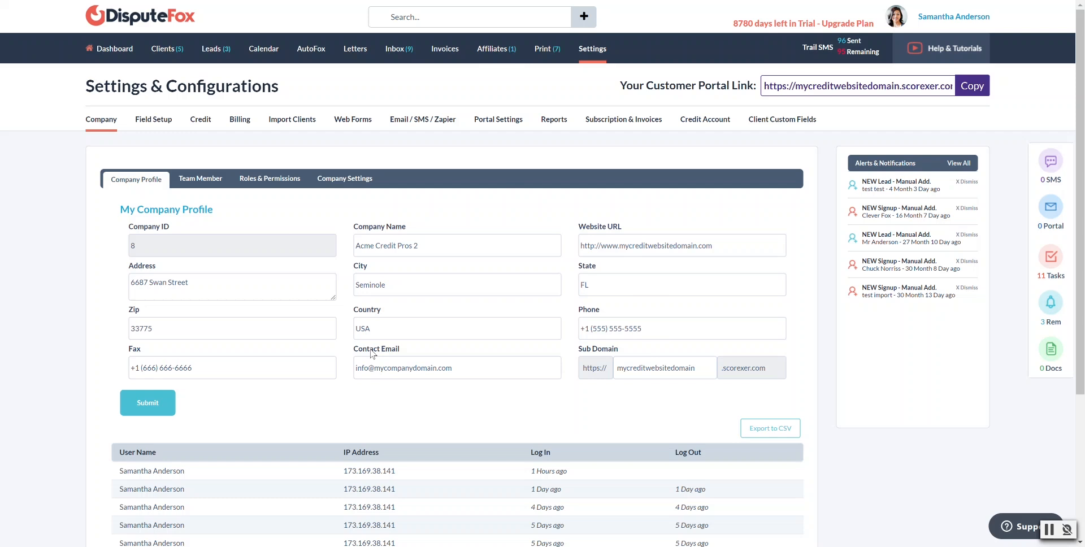
{"action": "mouse_move", "coordinate": [394, 343]}
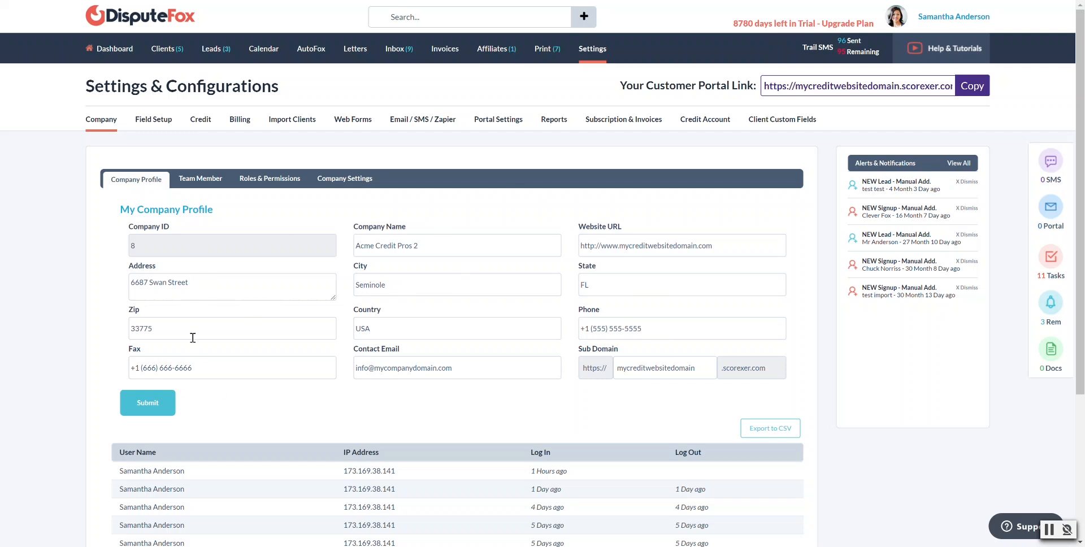
{"action": "mouse_move", "coordinate": [602, 268]}
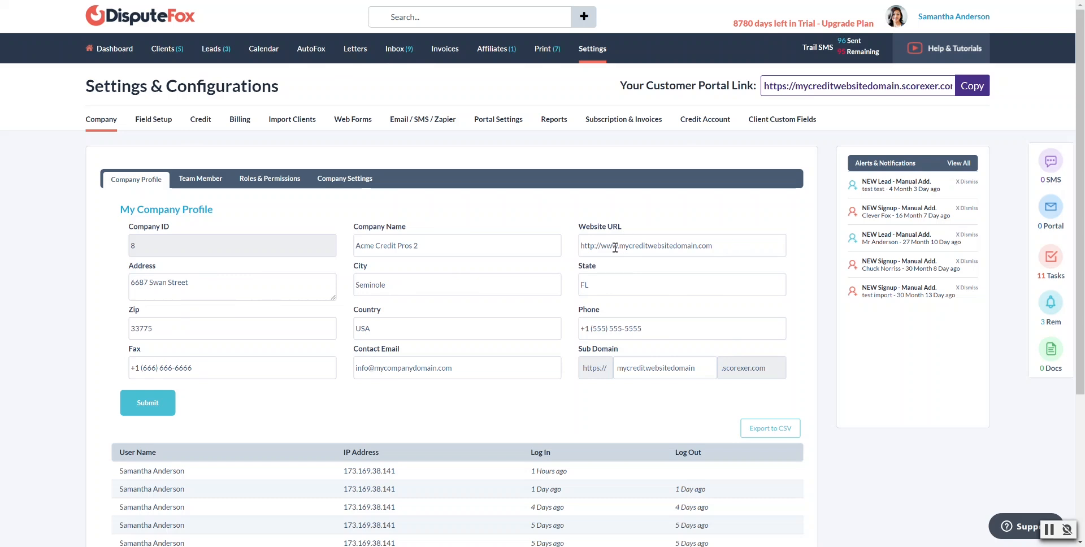
{"action": "mouse_move", "coordinate": [602, 244]}
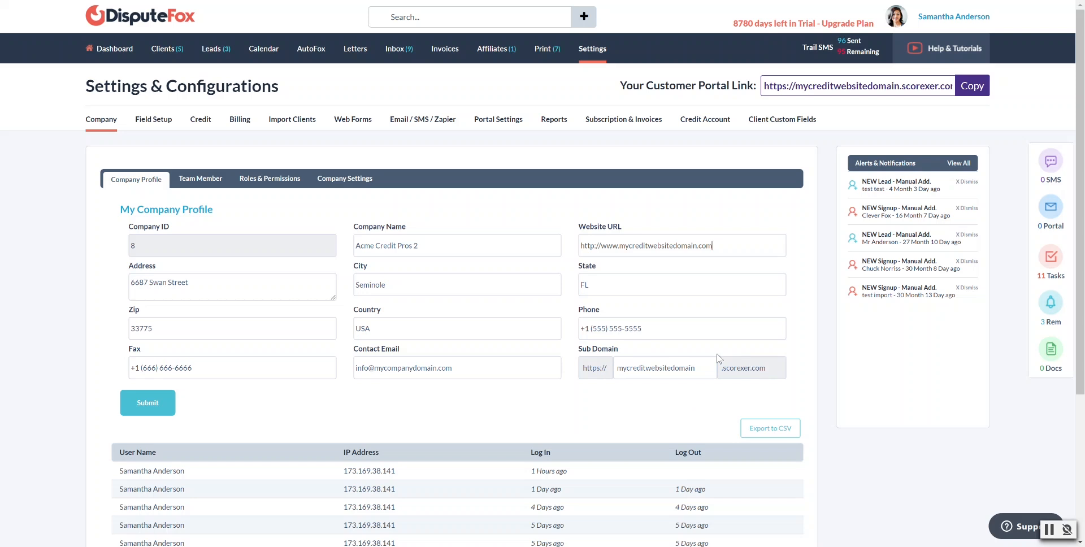
{"action": "mouse_move", "coordinate": [972, 78]}
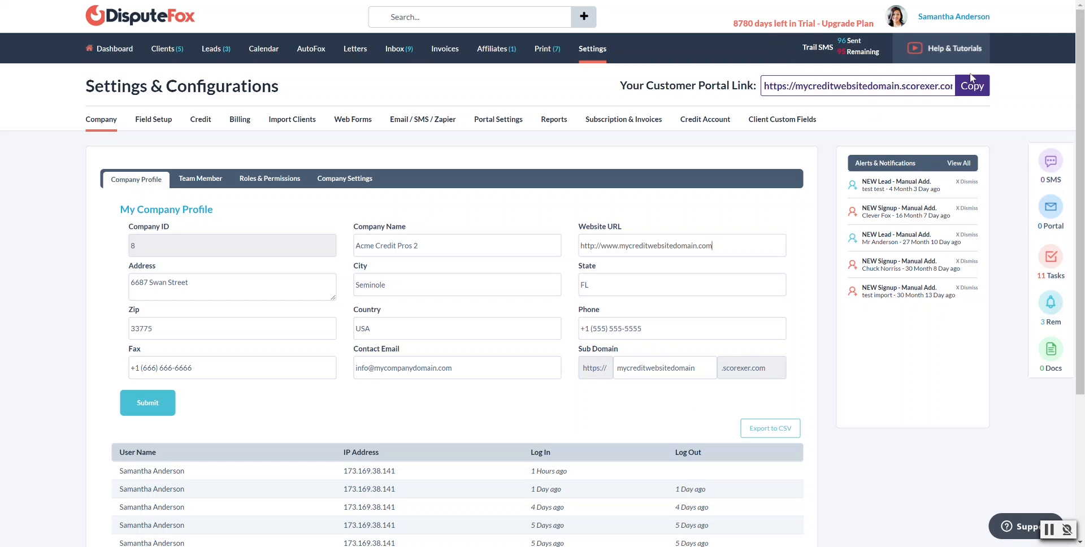
{"action": "mouse_move", "coordinate": [670, 387]}
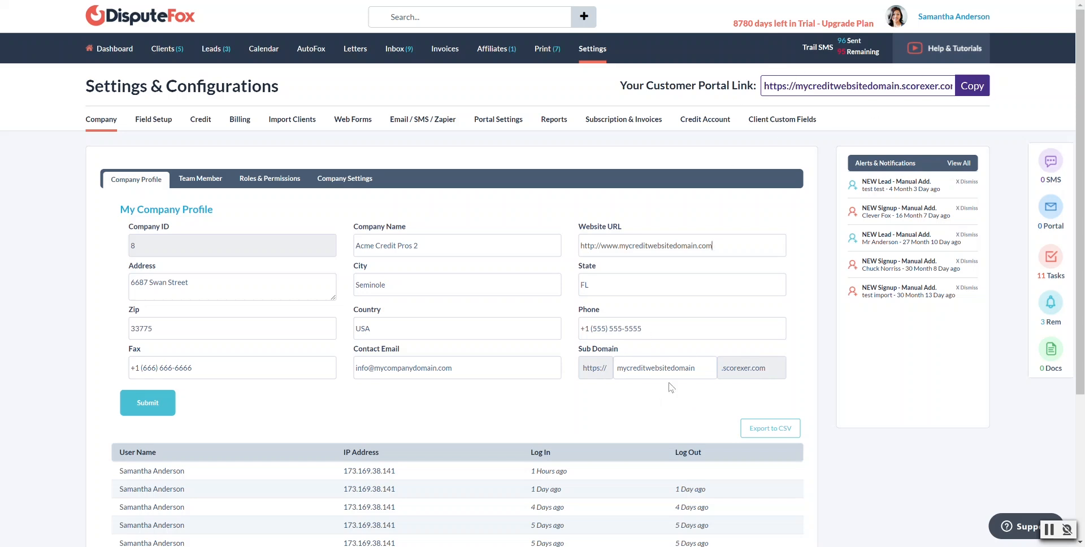
{"action": "mouse_move", "coordinate": [666, 362]}
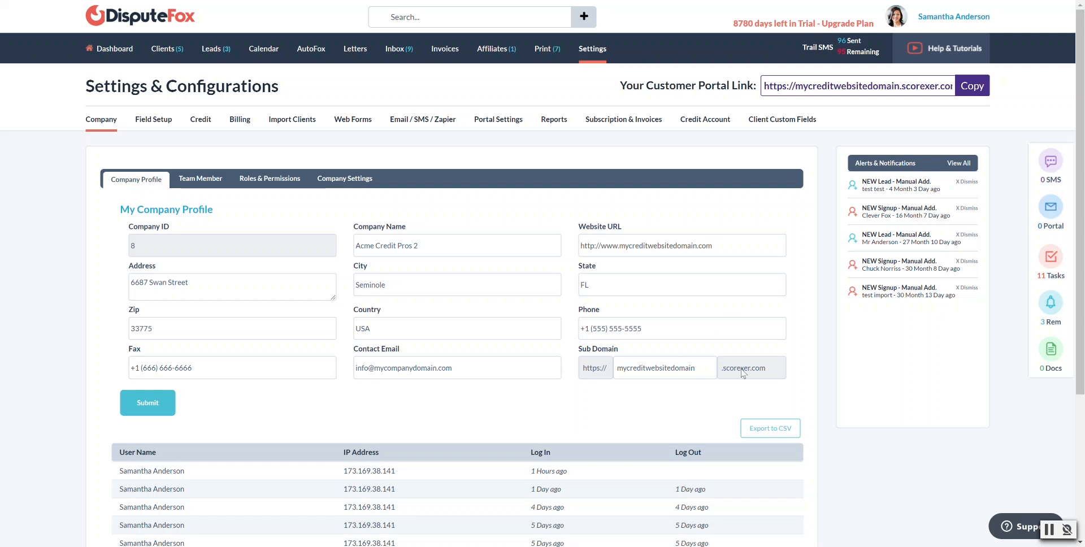
{"action": "mouse_move", "coordinate": [832, 89]}
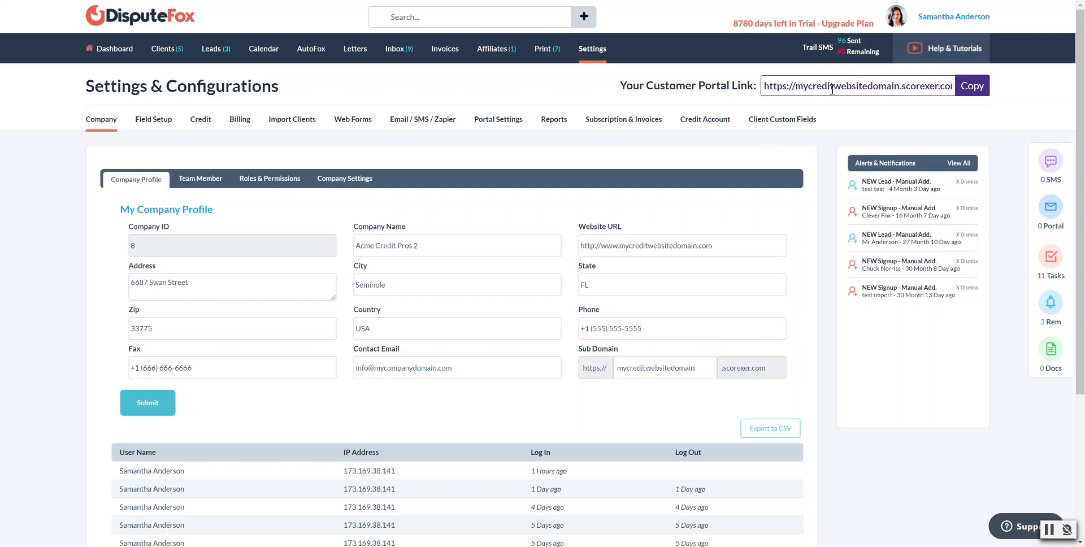
{"action": "mouse_move", "coordinate": [943, 134]}
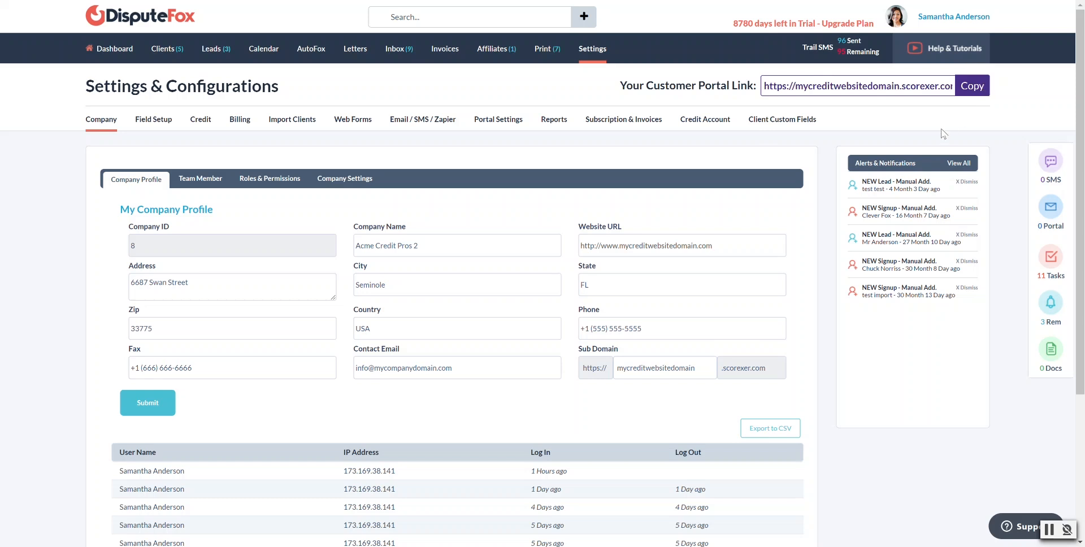
{"action": "left_click", "coordinate": [680, 245]}
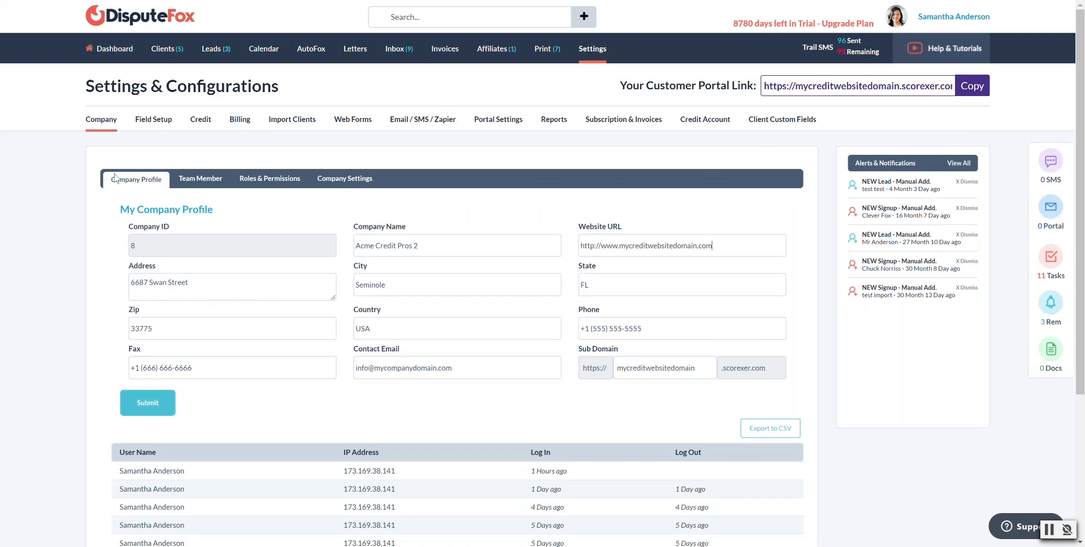
{"action": "left_click", "coordinate": [200, 179]}
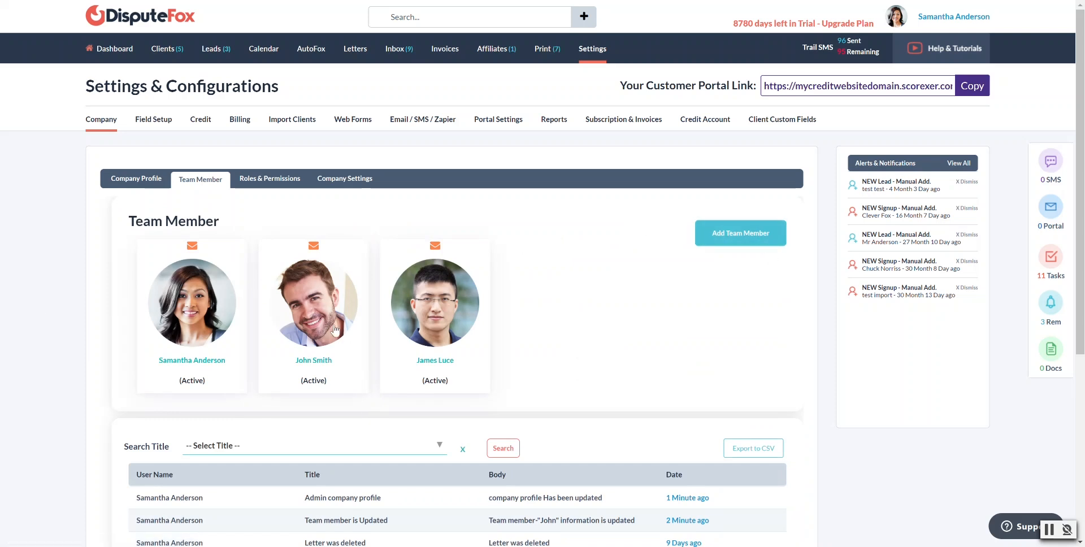
{"action": "mouse_move", "coordinate": [727, 290]}
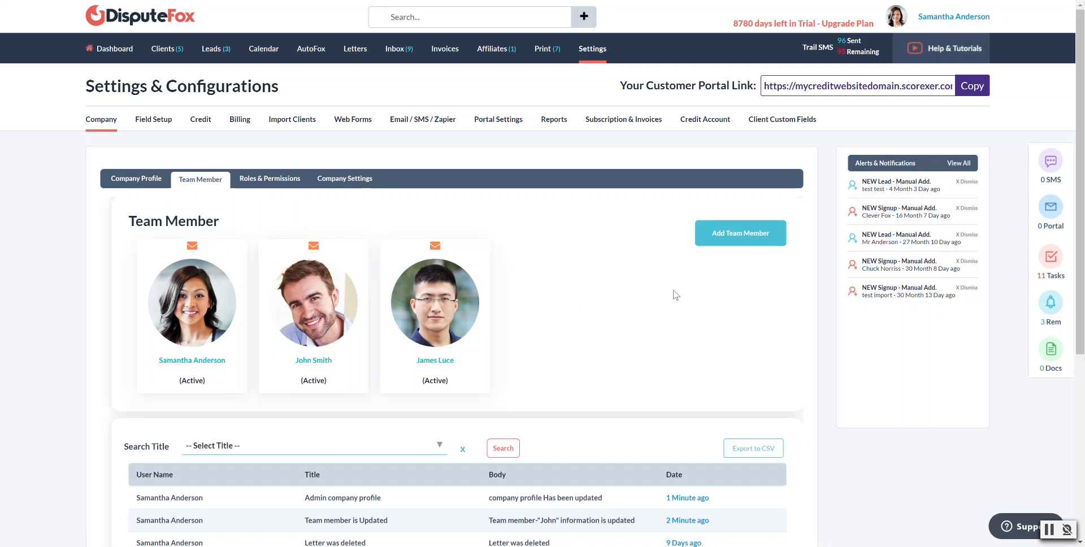
{"action": "mouse_move", "coordinate": [828, 162]}
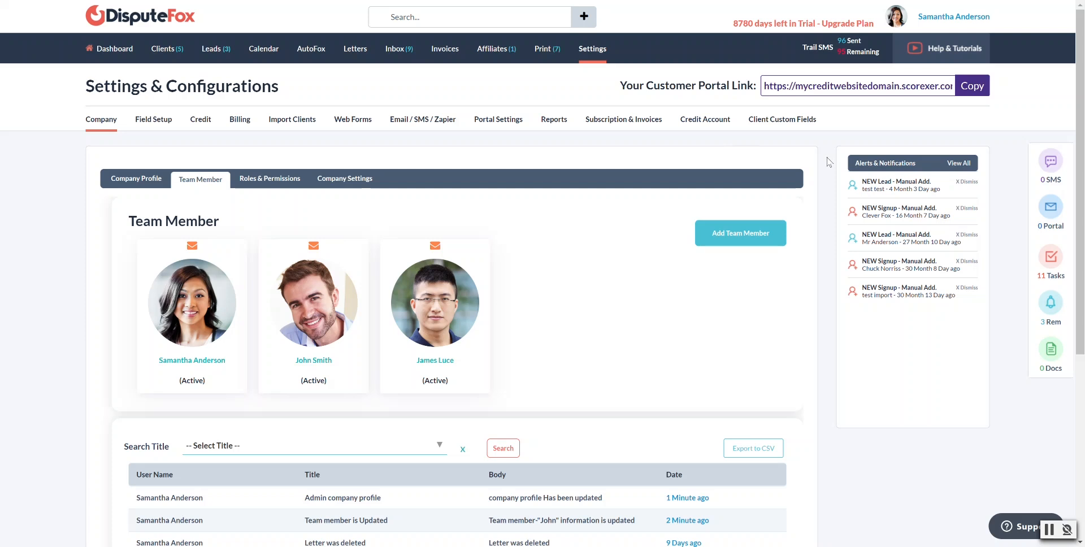
{"action": "mouse_move", "coordinate": [315, 315]}
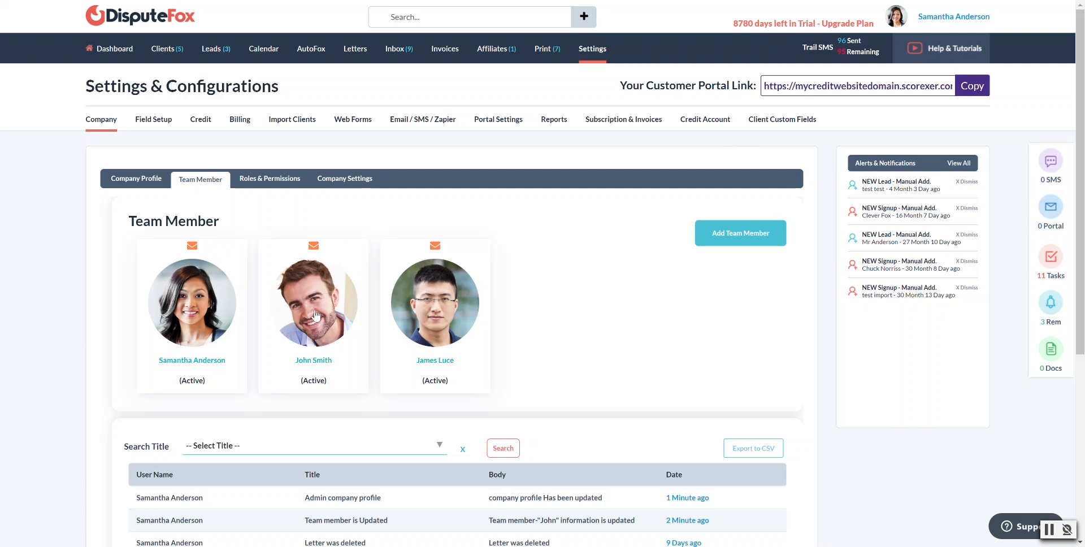
- Open John Smith's Edit Team Member form and scroll through his details
{"action": "left_click", "coordinate": [313, 303]}
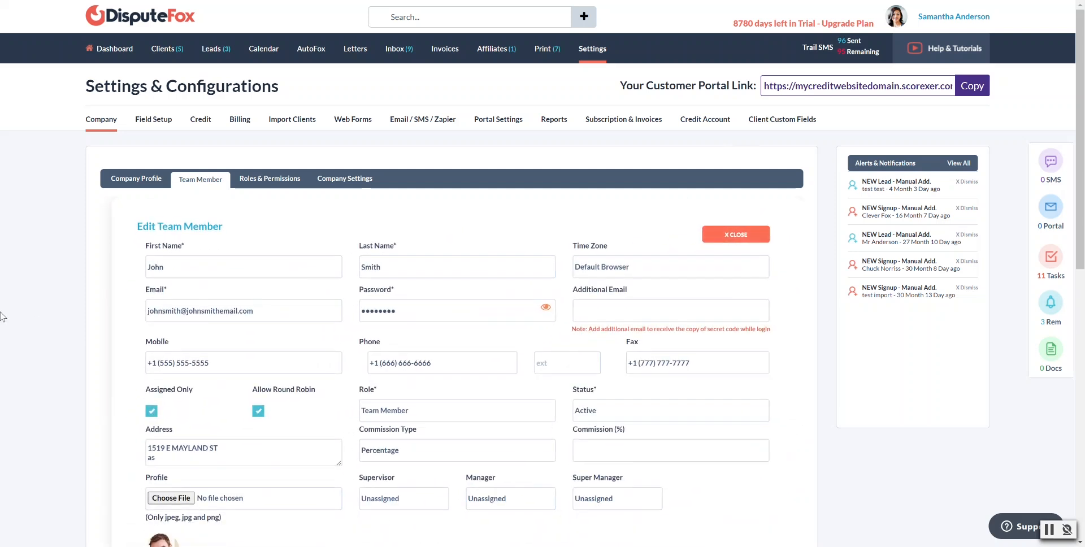
{"action": "scroll", "scroll_direction": "down", "scroll_amount": 3}
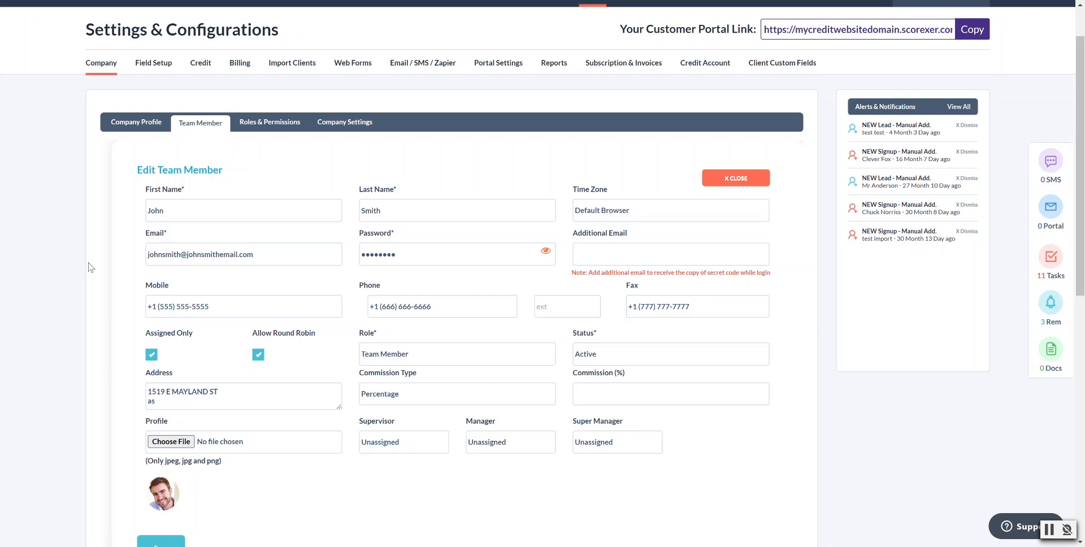
{"action": "mouse_move", "coordinate": [95, 271]}
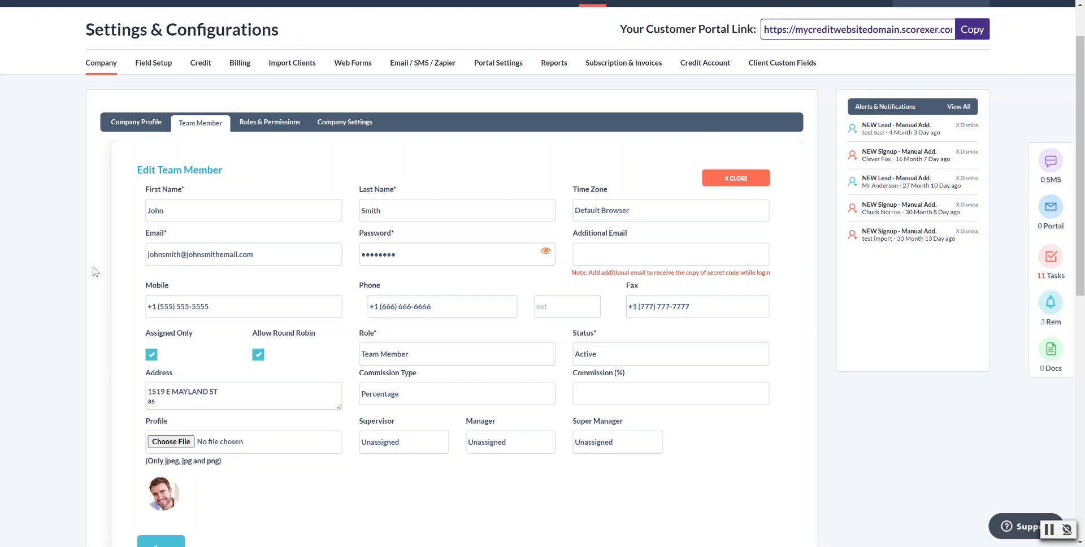
{"action": "mouse_move", "coordinate": [242, 336]}
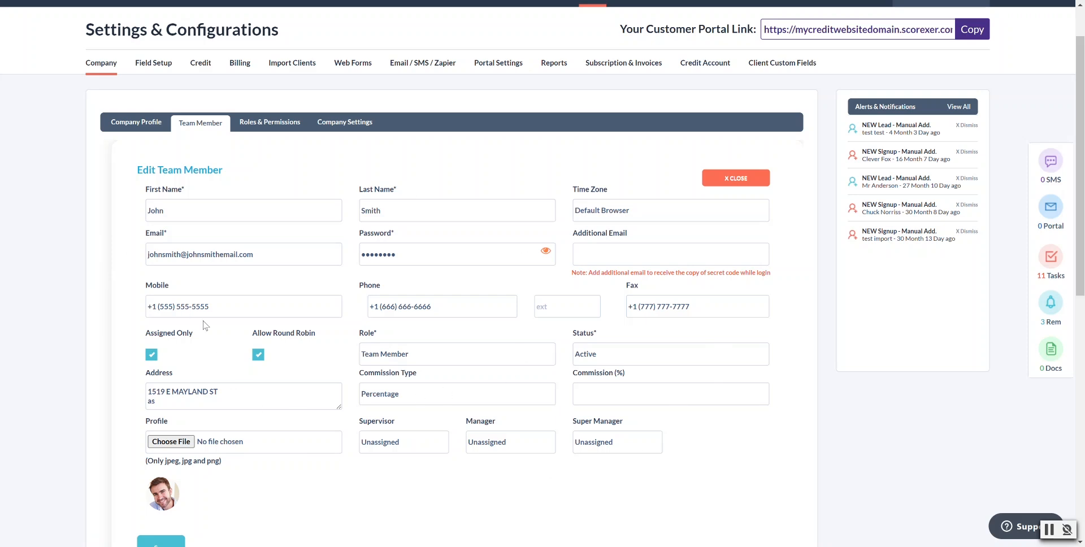
{"action": "mouse_move", "coordinate": [360, 322]}
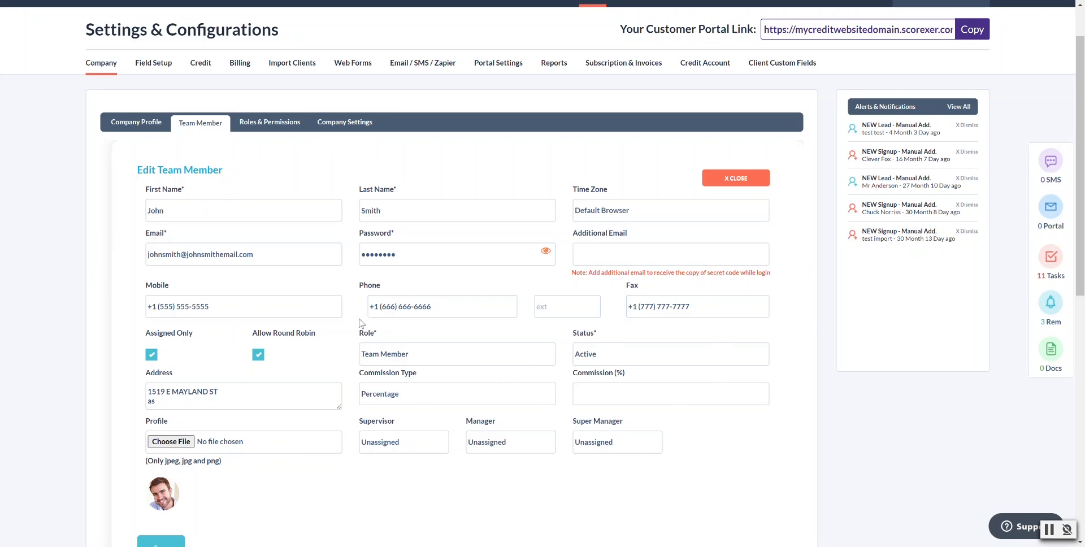
{"action": "mouse_move", "coordinate": [222, 347]}
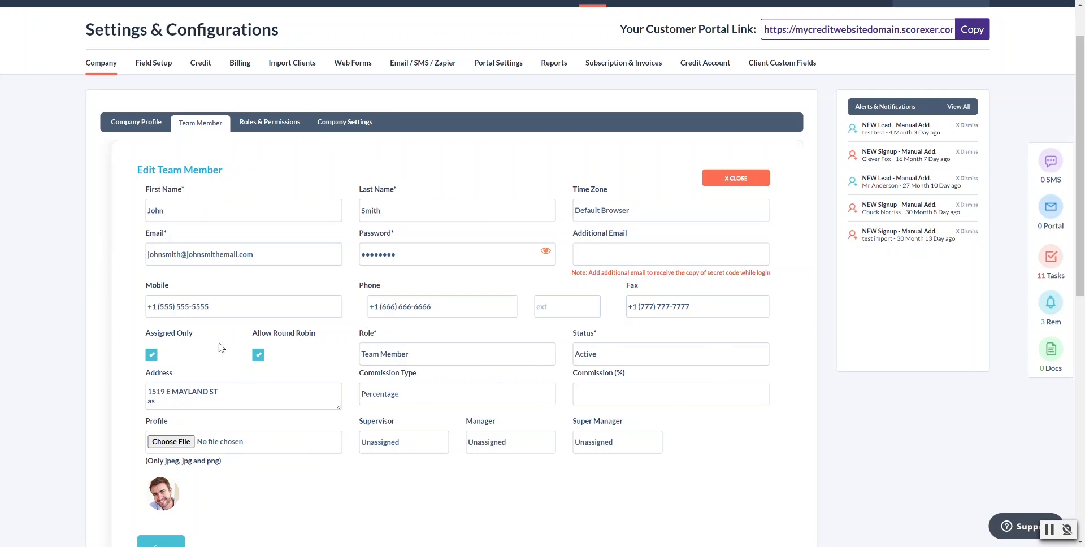
{"action": "mouse_move", "coordinate": [244, 233]}
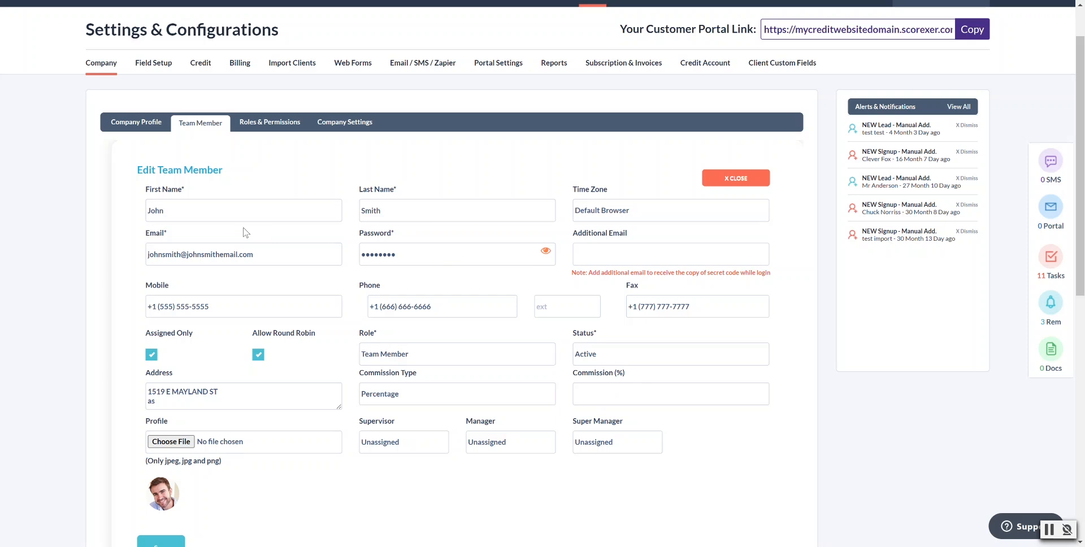
{"action": "mouse_move", "coordinate": [413, 216]}
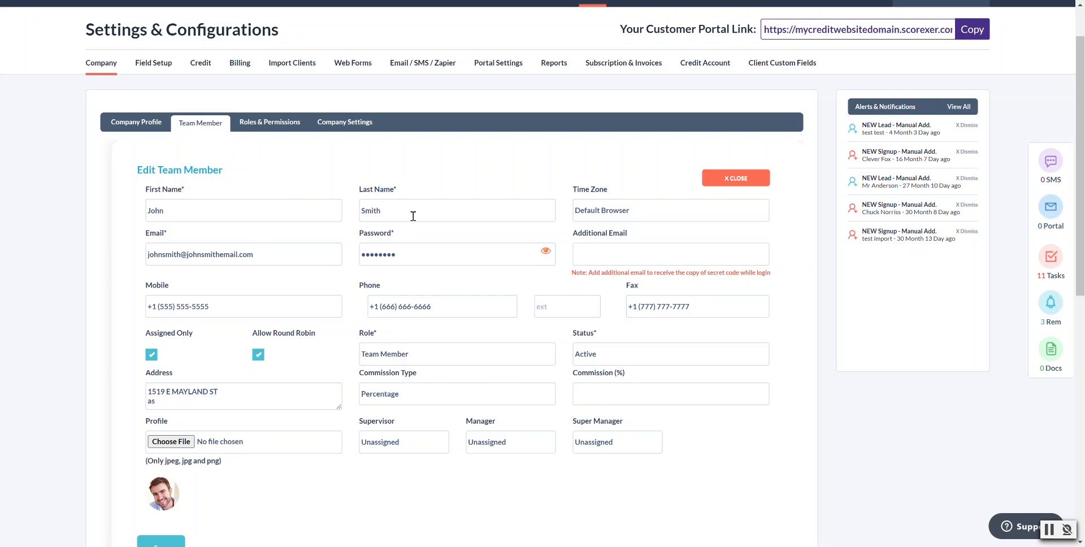
{"action": "mouse_move", "coordinate": [247, 254]}
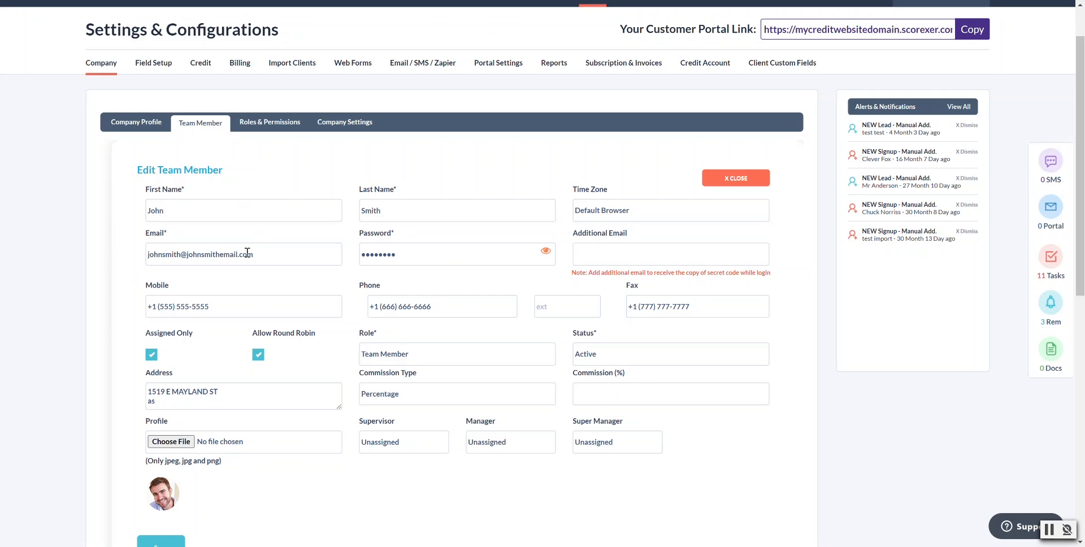
{"action": "left_click", "coordinate": [243, 254]}
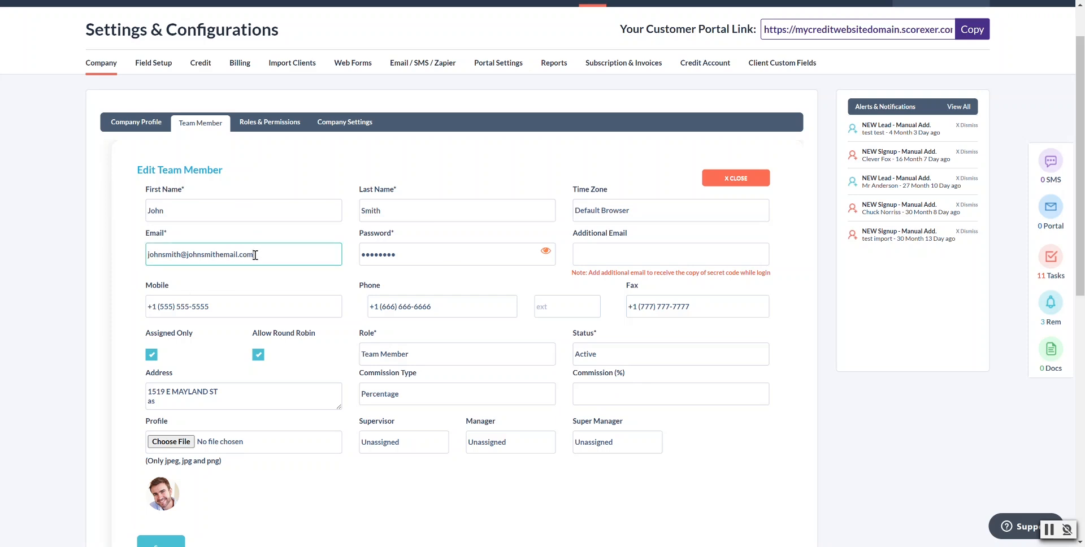
{"action": "triple_click", "coordinate": [201, 254]}
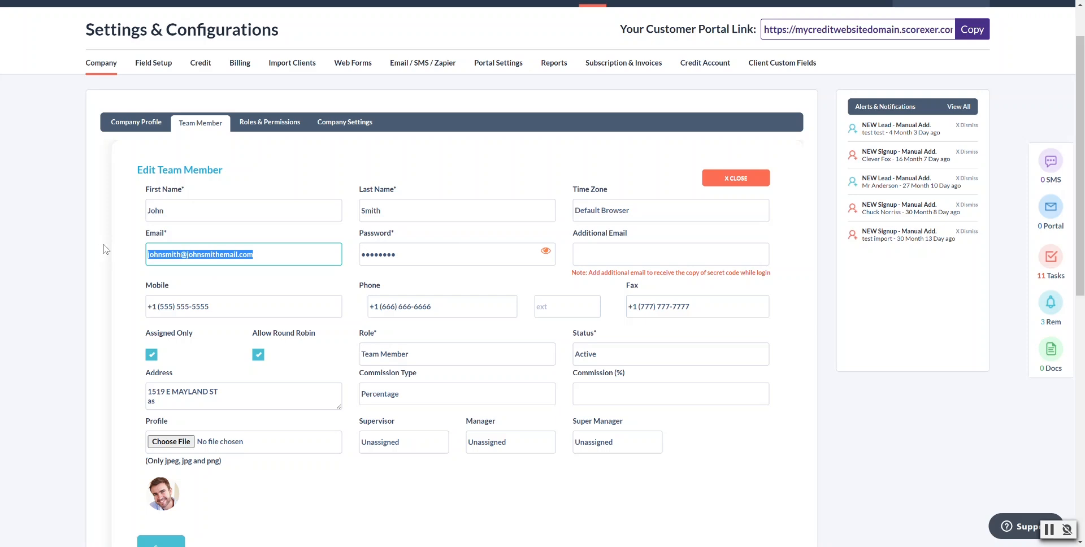
{"action": "mouse_move", "coordinate": [247, 271]}
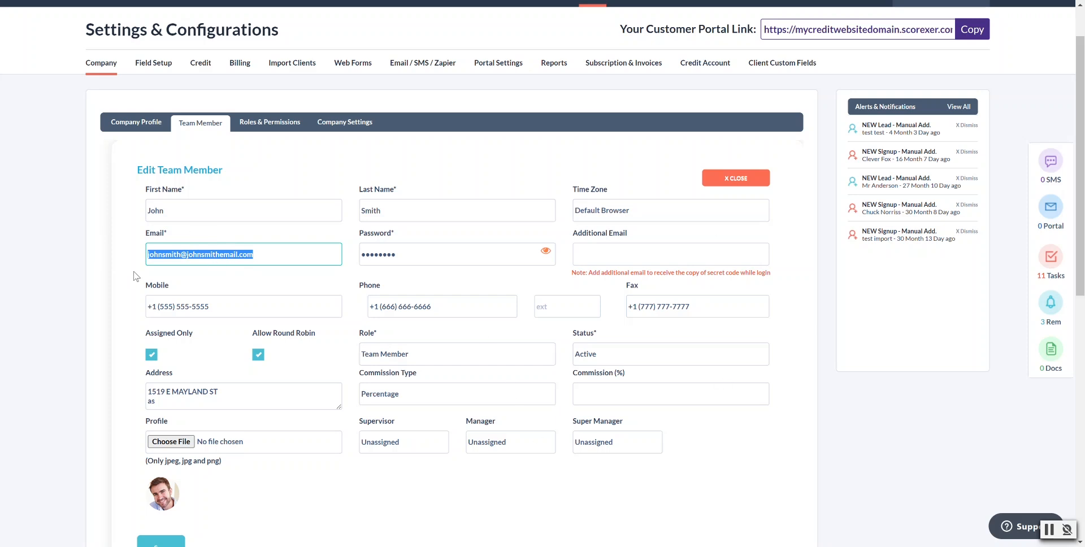
{"action": "mouse_move", "coordinate": [137, 269]}
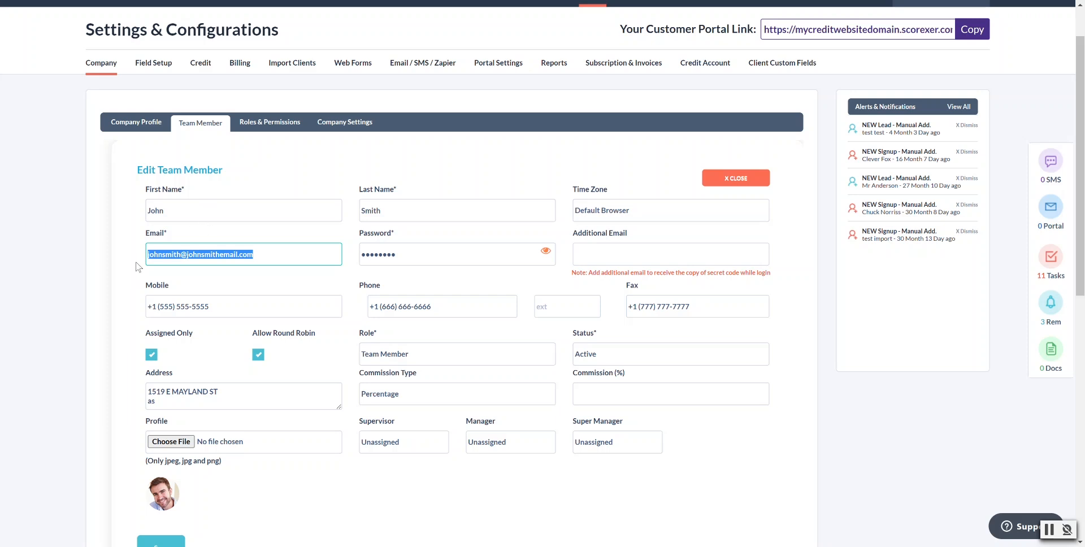
{"action": "mouse_move", "coordinate": [429, 261]}
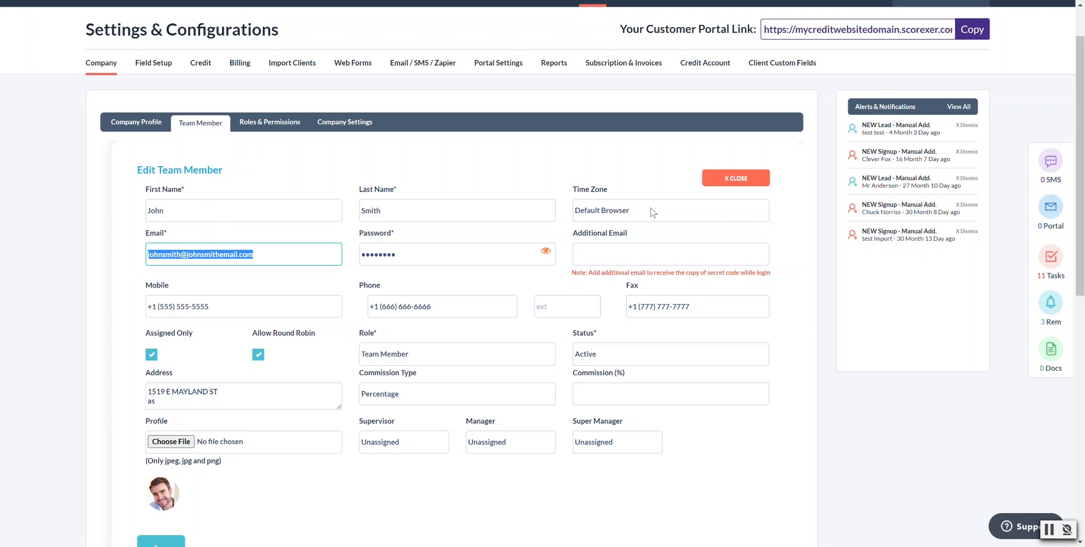
{"action": "mouse_move", "coordinate": [651, 254]}
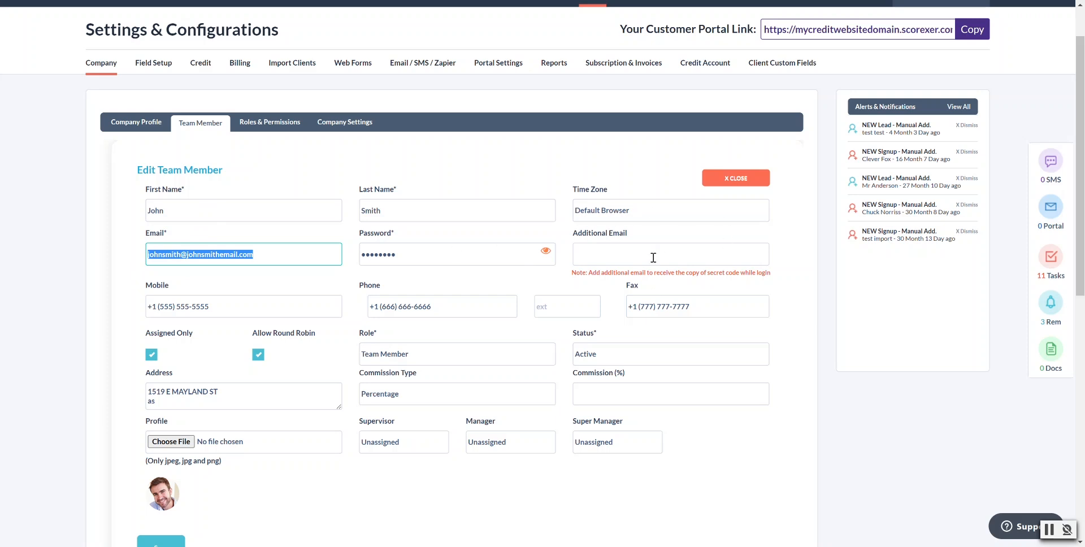
{"action": "mouse_move", "coordinate": [675, 269]}
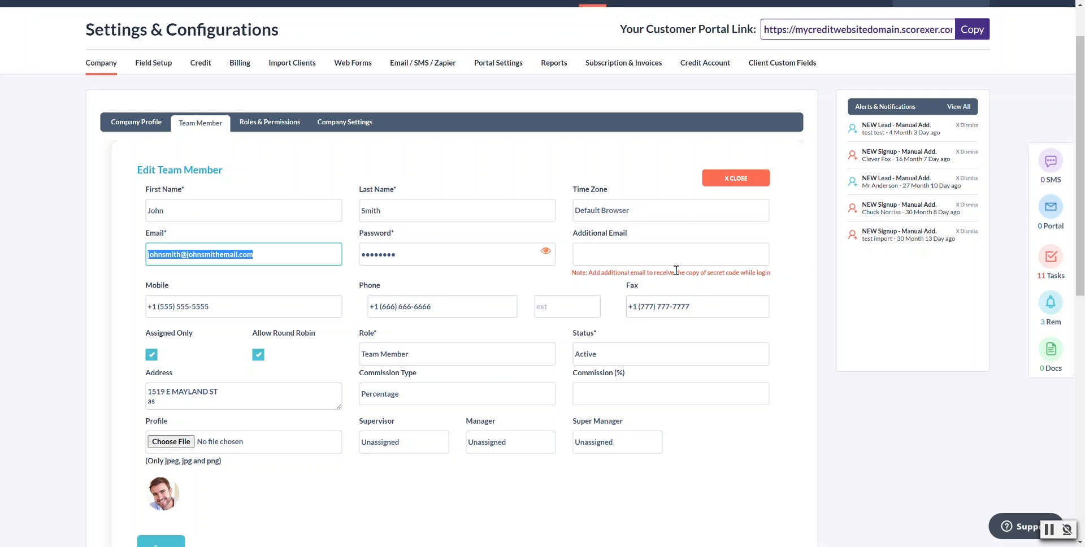
{"action": "mouse_move", "coordinate": [674, 269]}
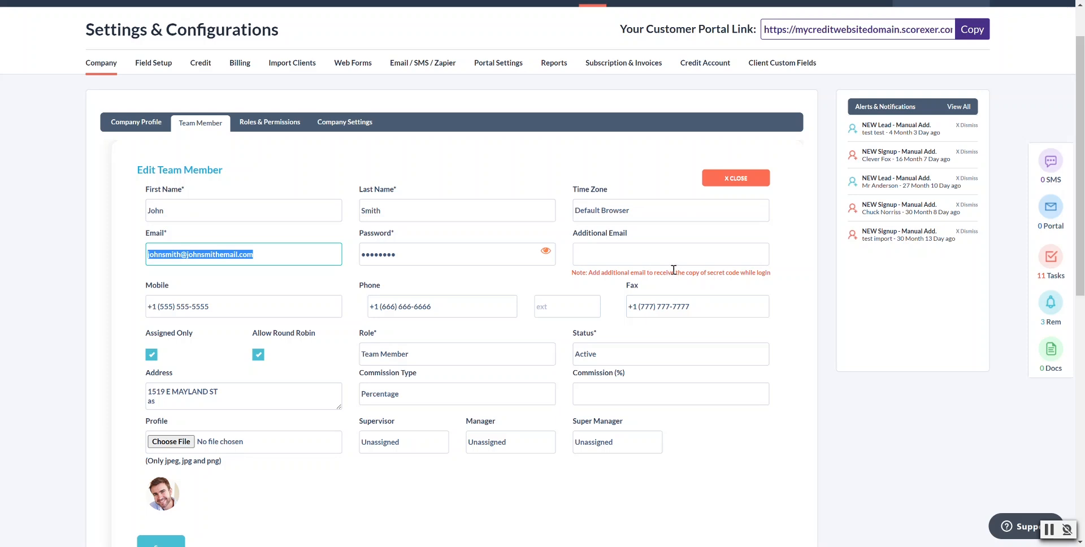
{"action": "mouse_move", "coordinate": [244, 278]}
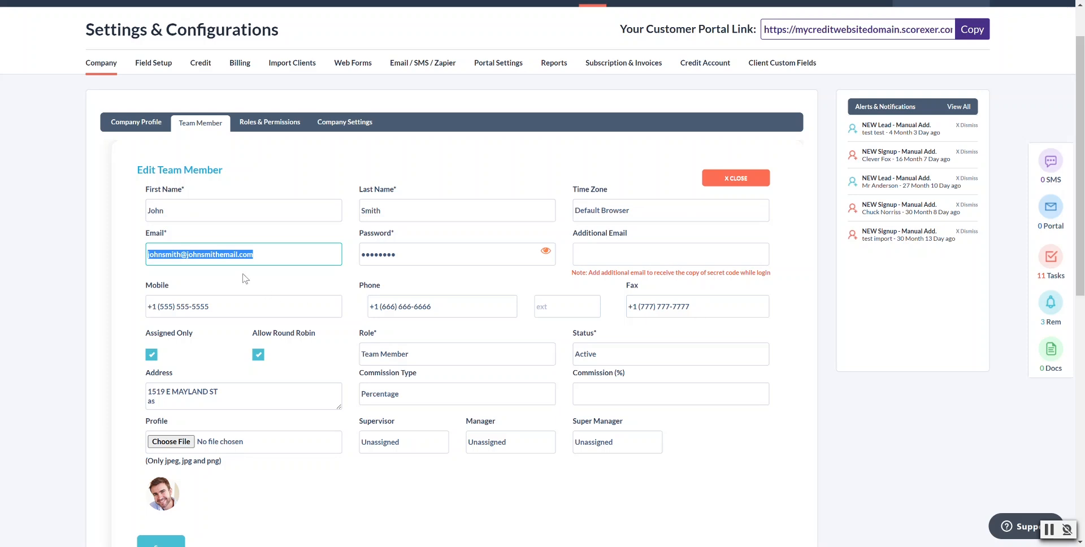
{"action": "mouse_move", "coordinate": [221, 249]}
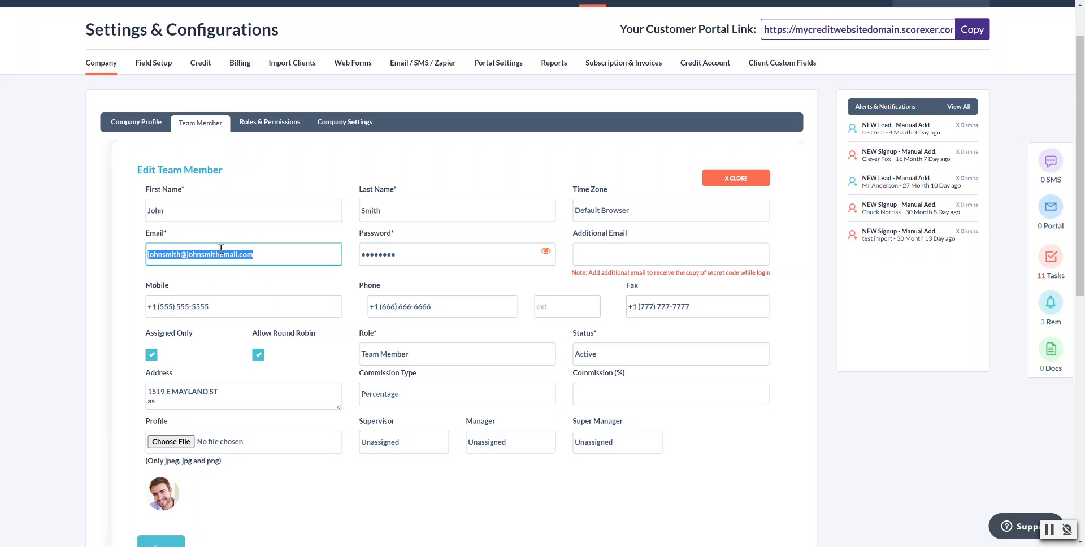
{"action": "mouse_move", "coordinate": [188, 281]}
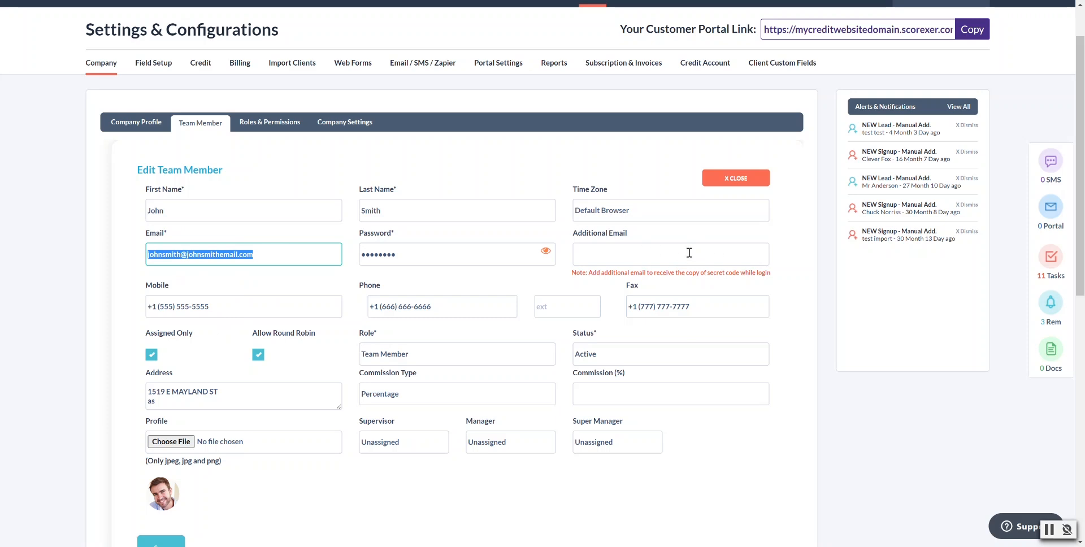
{"action": "mouse_move", "coordinate": [753, 256]}
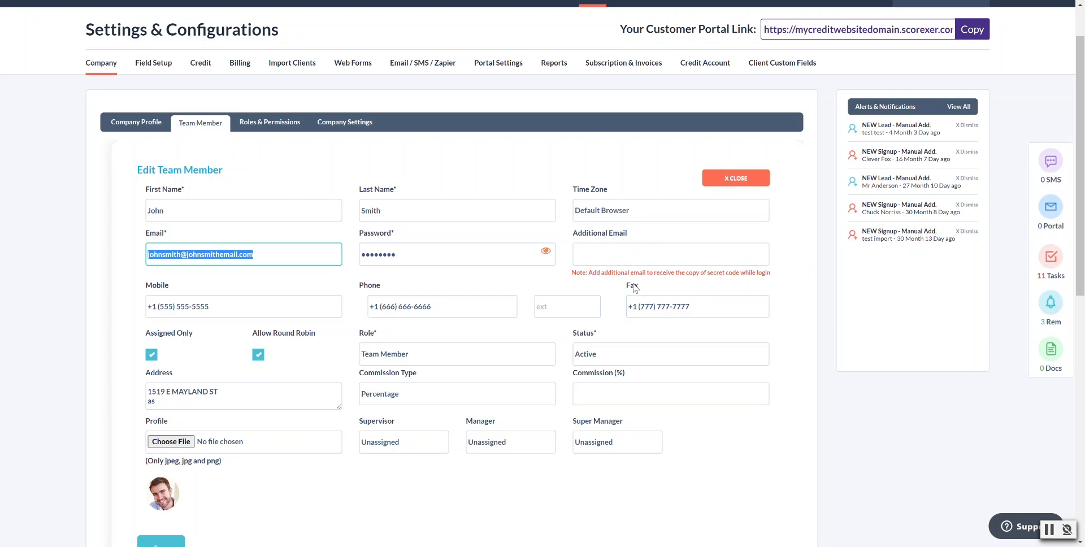
{"action": "mouse_move", "coordinate": [813, 324]}
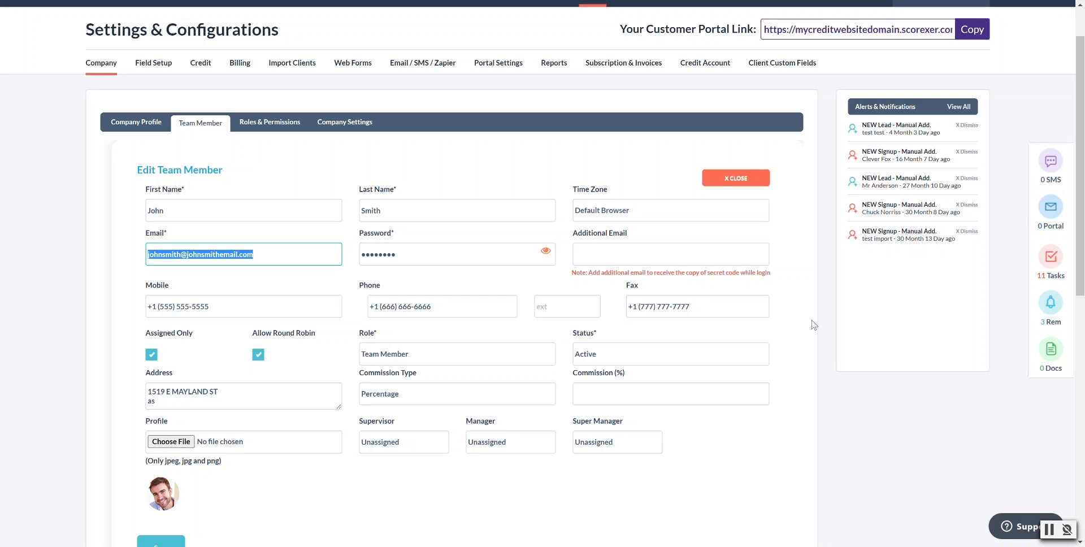
{"action": "mouse_move", "coordinate": [745, 271]}
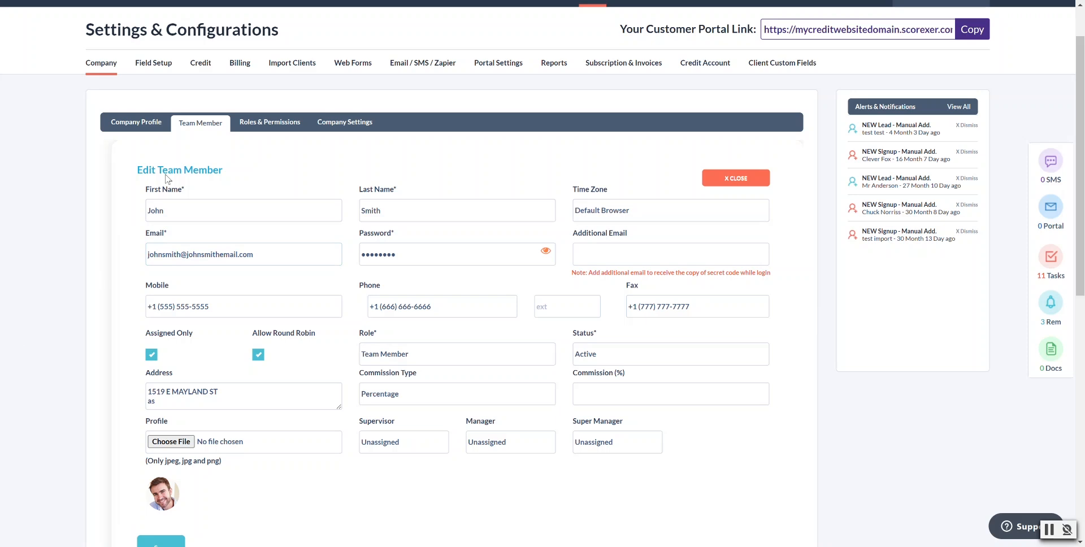
{"action": "scroll", "scroll_direction": "down", "scroll_amount": 3}
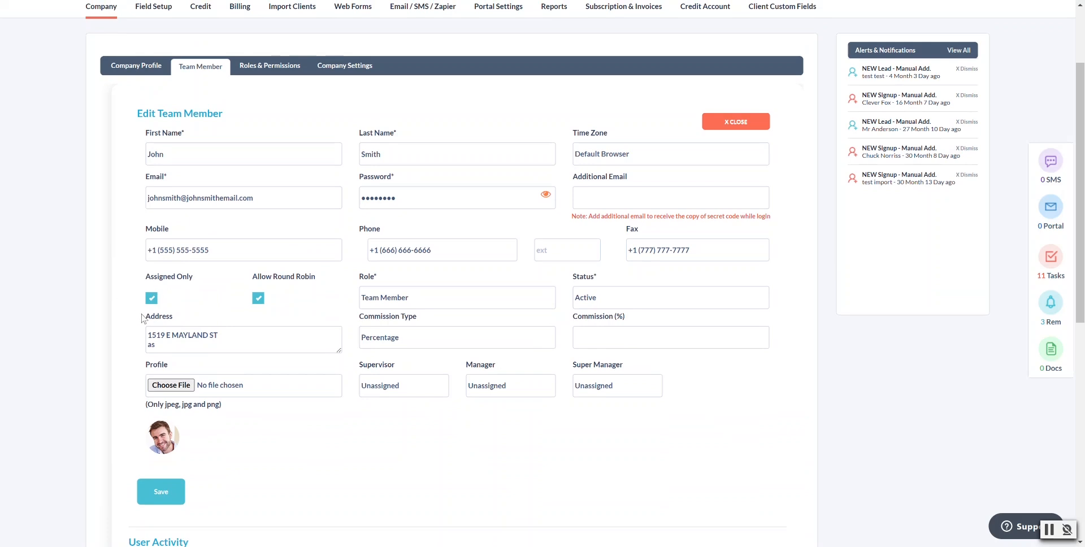
{"action": "mouse_move", "coordinate": [460, 301]}
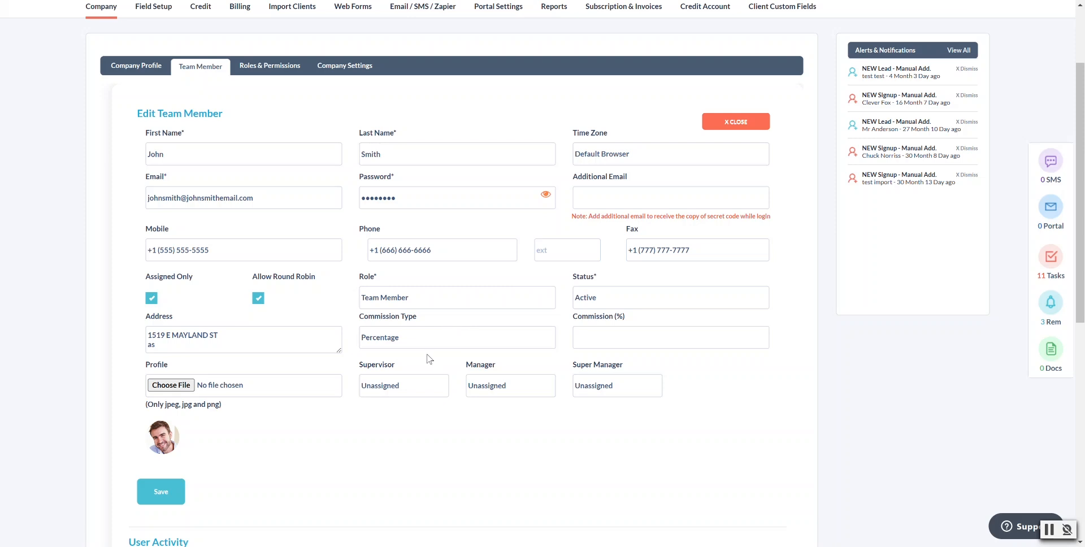
{"action": "mouse_move", "coordinate": [380, 354]}
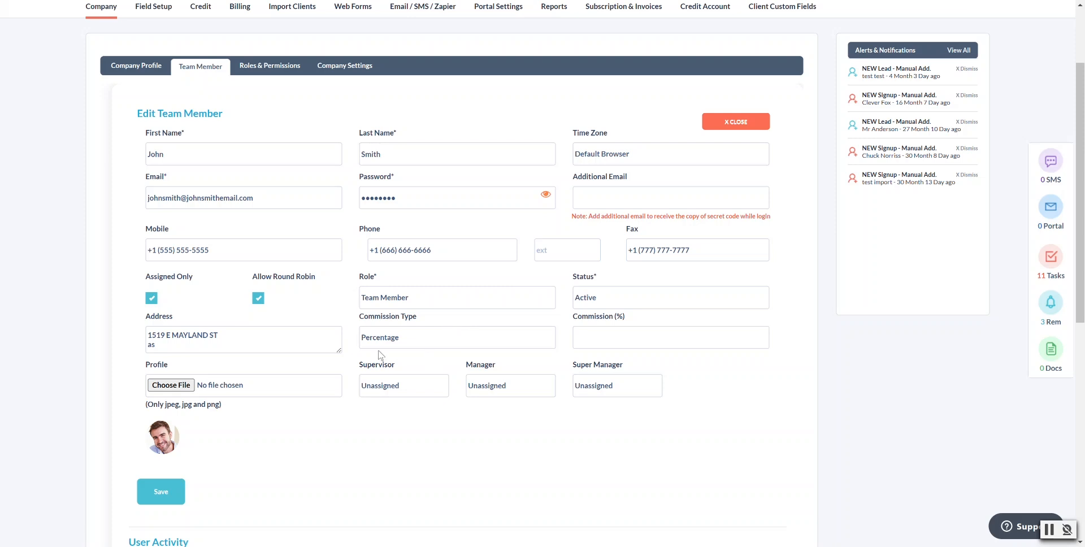
{"action": "mouse_move", "coordinate": [252, 413]}
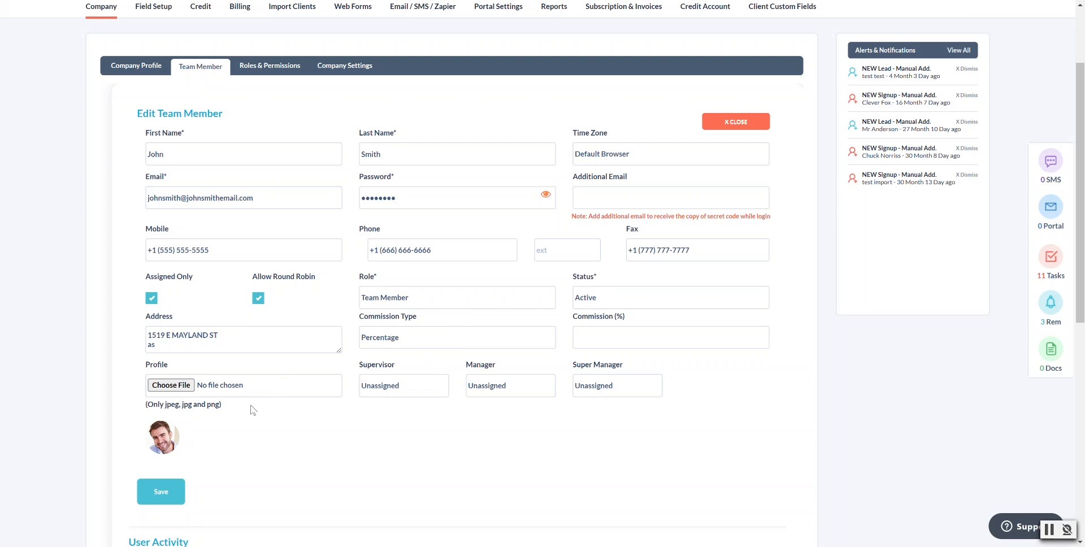
{"action": "mouse_move", "coordinate": [127, 312]}
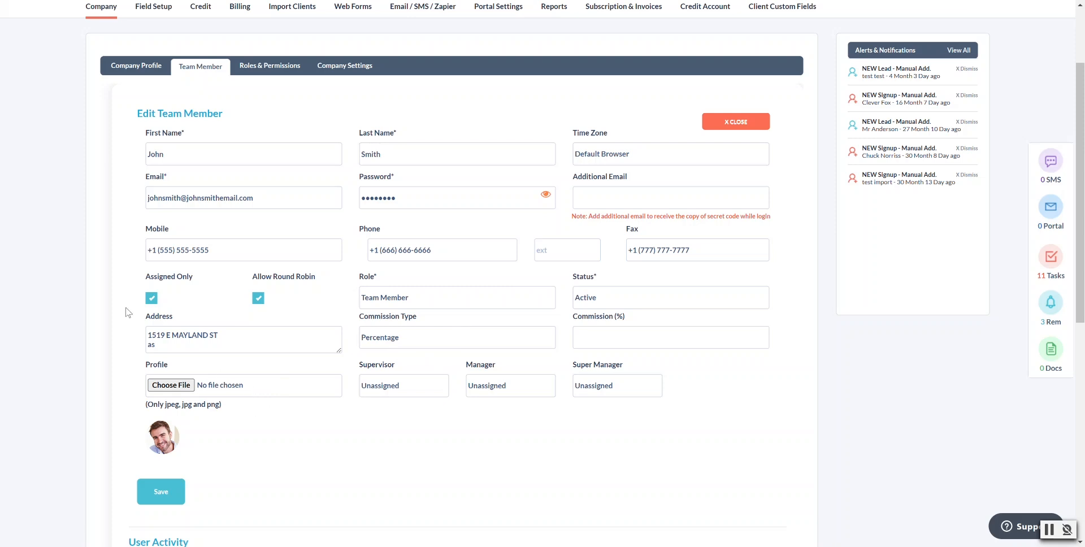
{"action": "left_click", "coordinate": [152, 298]}
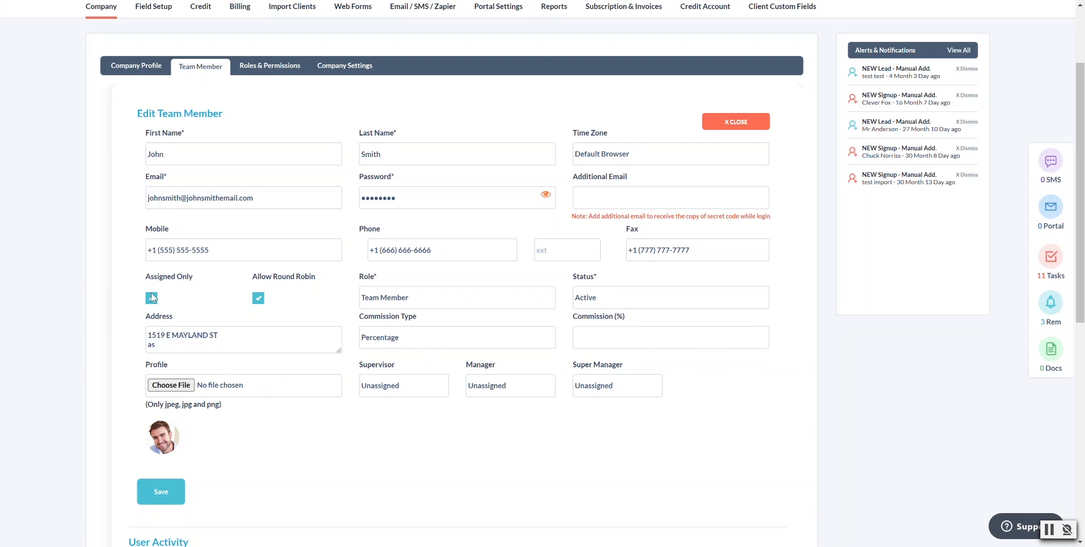
{"action": "left_click", "coordinate": [151, 298]}
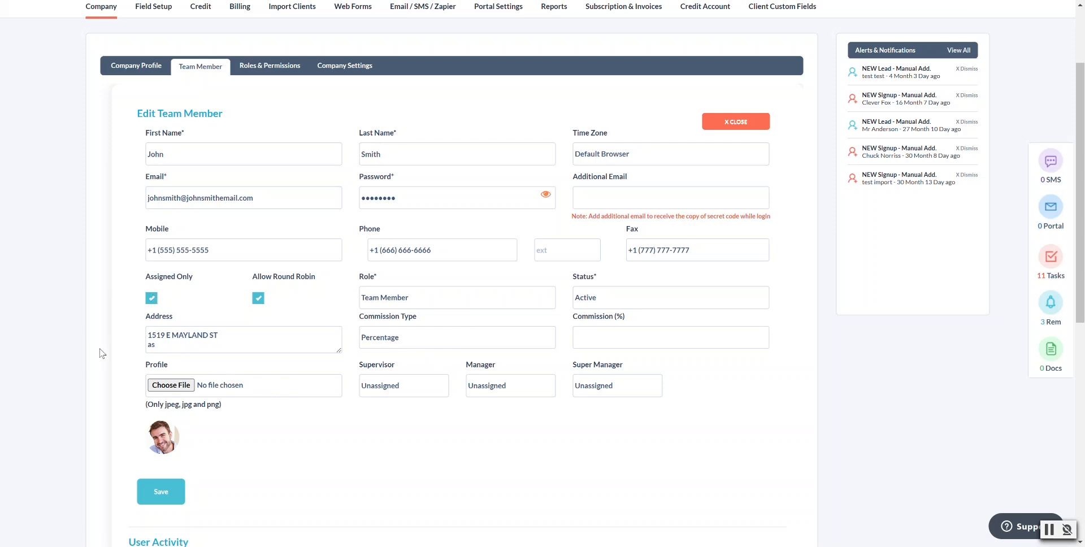
{"action": "mouse_move", "coordinate": [292, 285]}
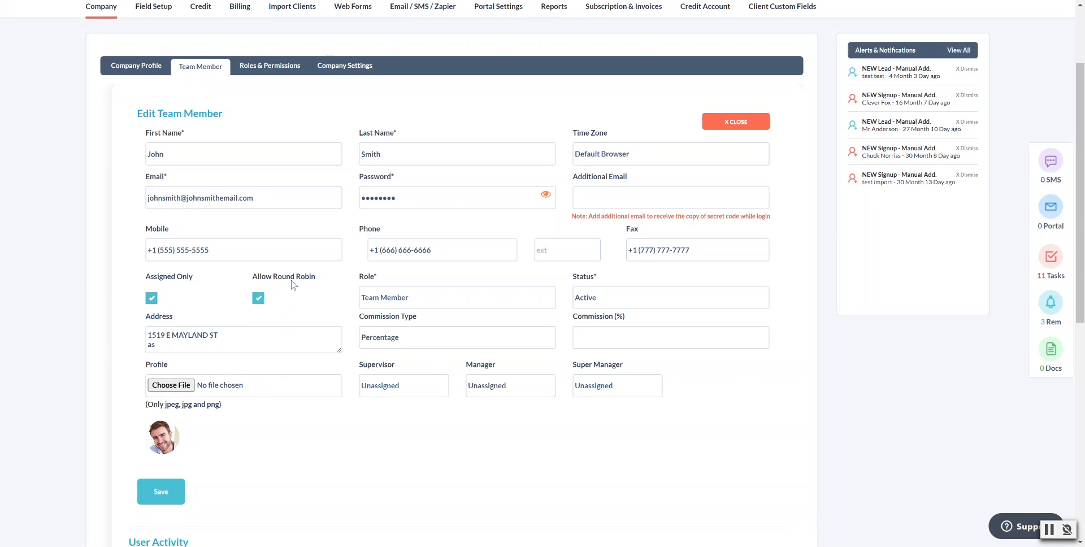
{"action": "mouse_move", "coordinate": [641, 325]}
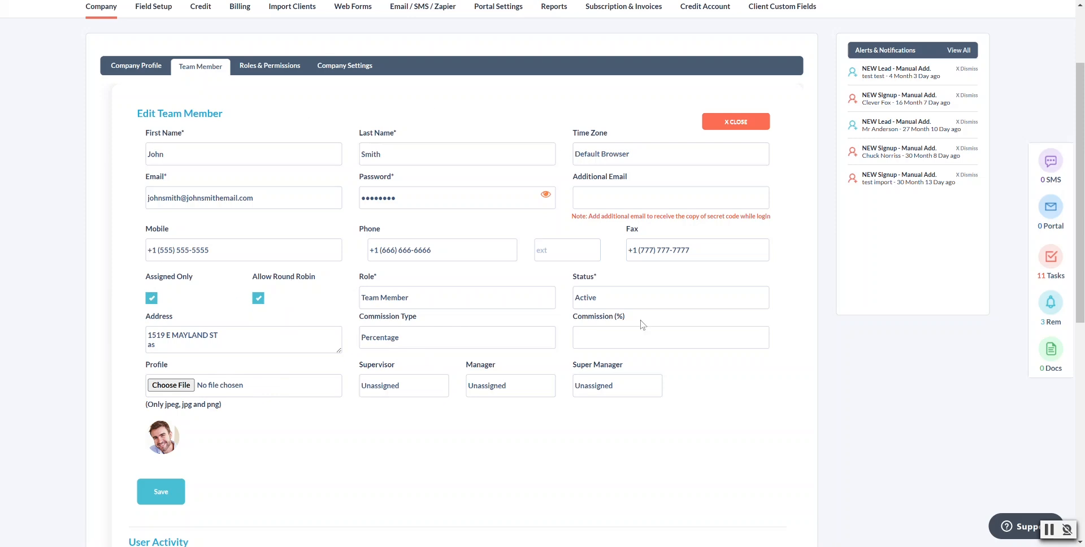
{"action": "mouse_move", "coordinate": [292, 288]}
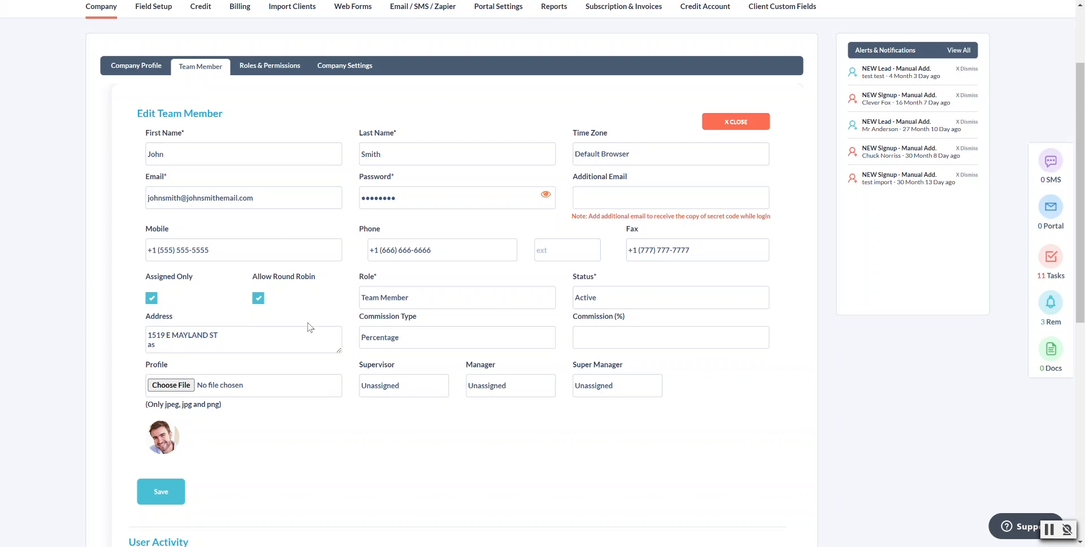
{"action": "mouse_move", "coordinate": [446, 275]}
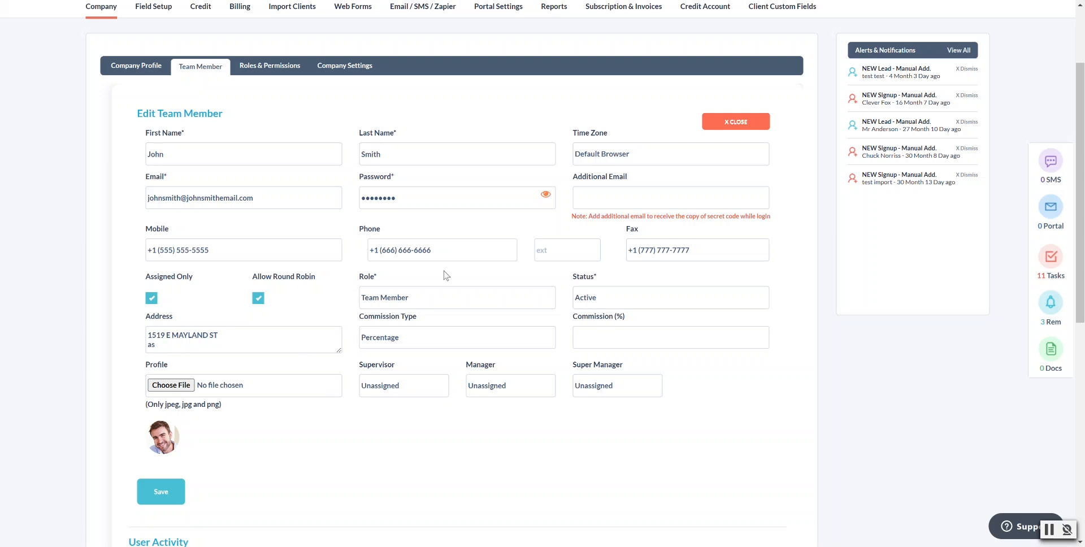
{"action": "mouse_move", "coordinate": [364, 279]}
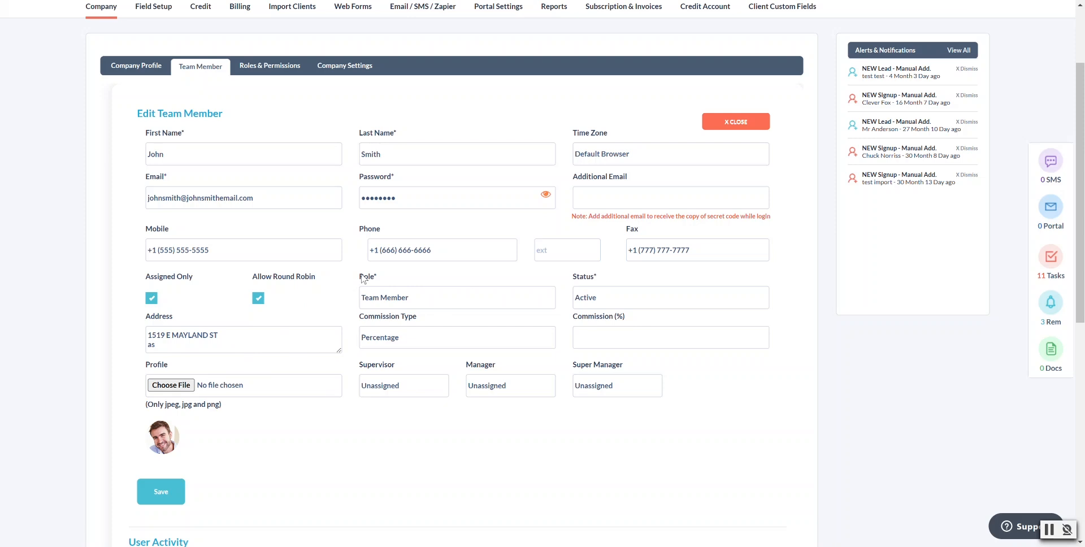
{"action": "left_click", "coordinate": [456, 297]}
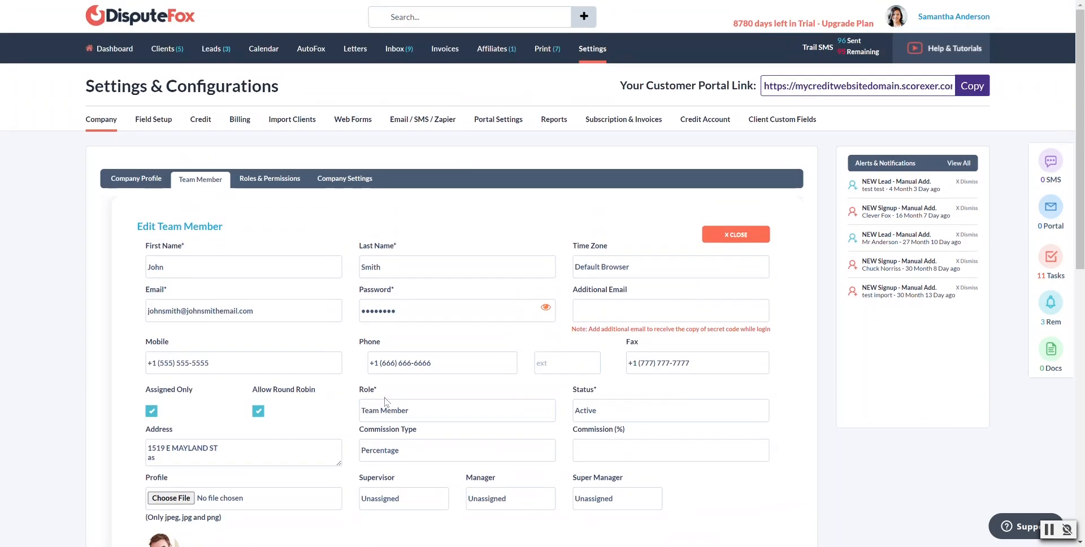
{"action": "mouse_move", "coordinate": [342, 413]}
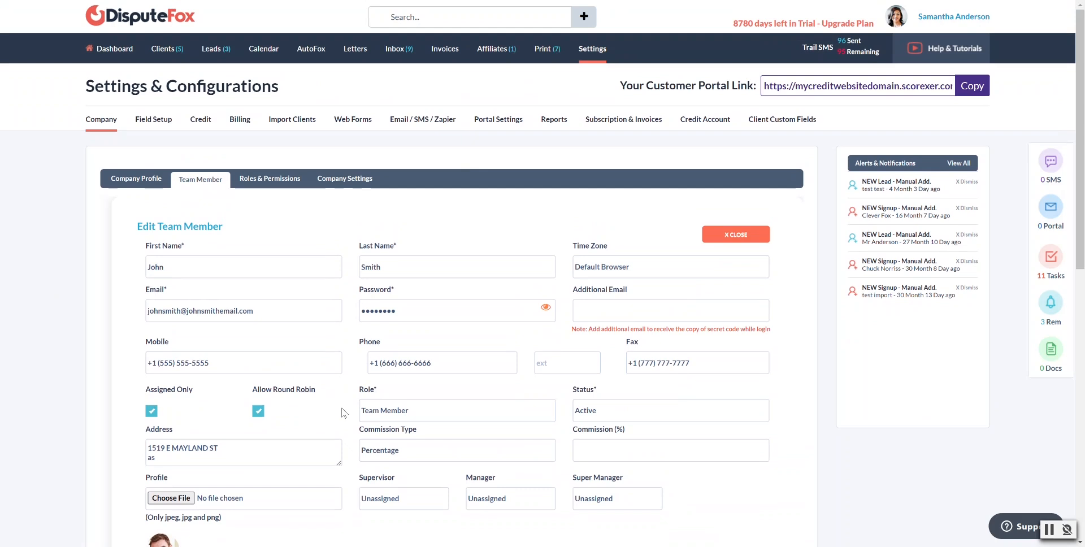
{"action": "mouse_move", "coordinate": [651, 74]}
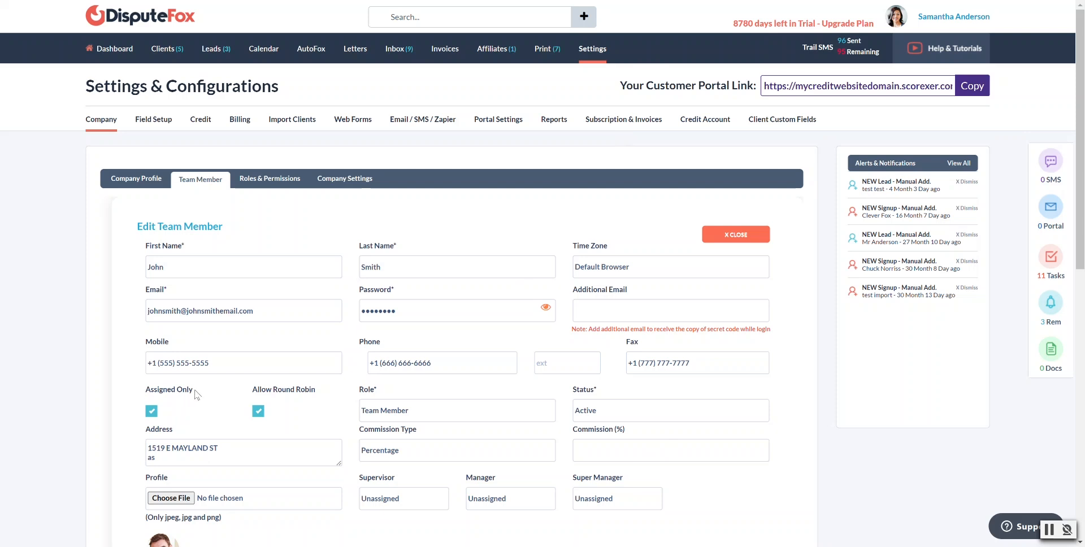
{"action": "scroll", "scroll_direction": "down", "scroll_amount": 3}
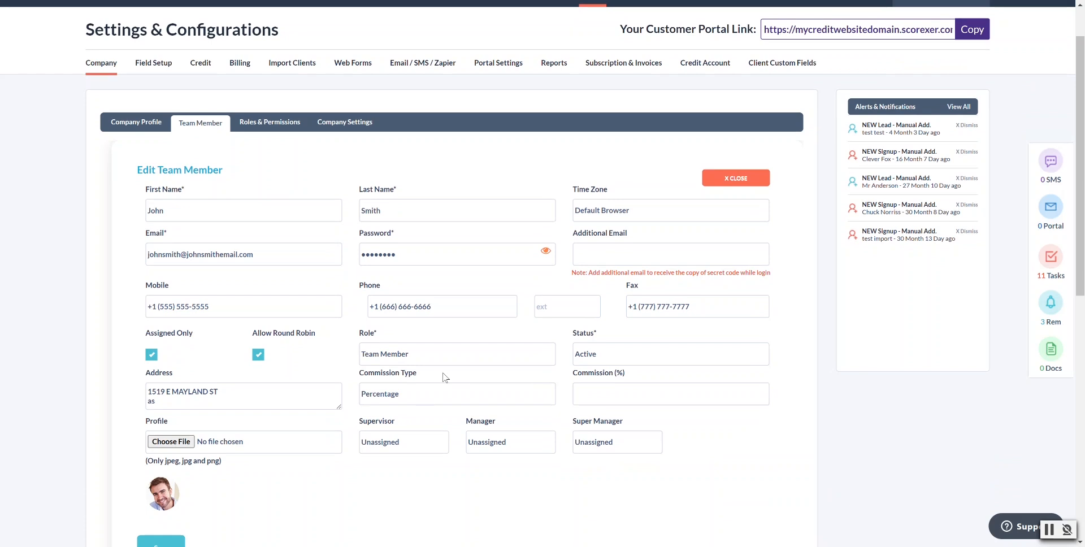
{"action": "mouse_move", "coordinate": [406, 370]}
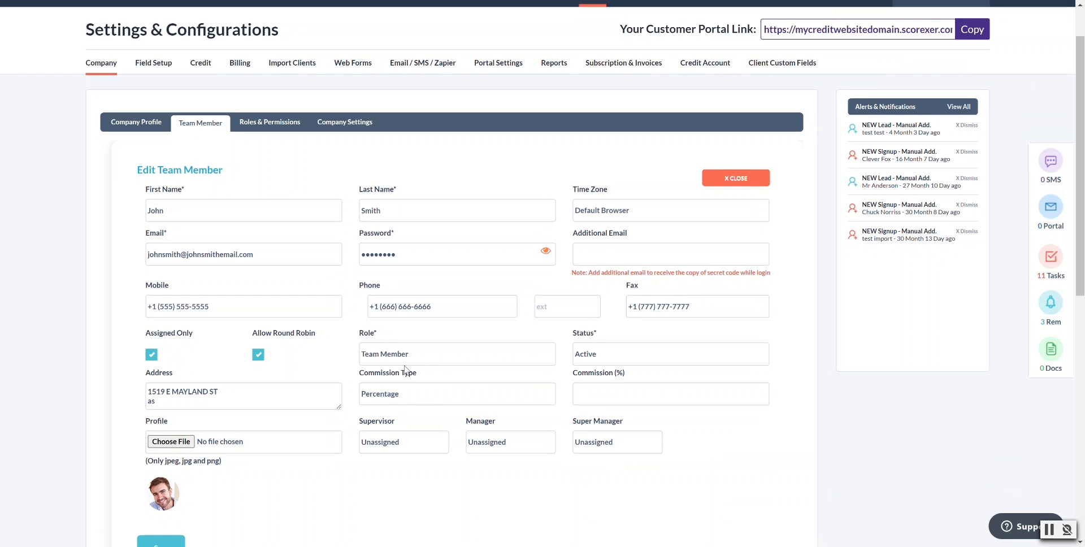
{"action": "scroll", "scroll_direction": "down", "scroll_amount": 3}
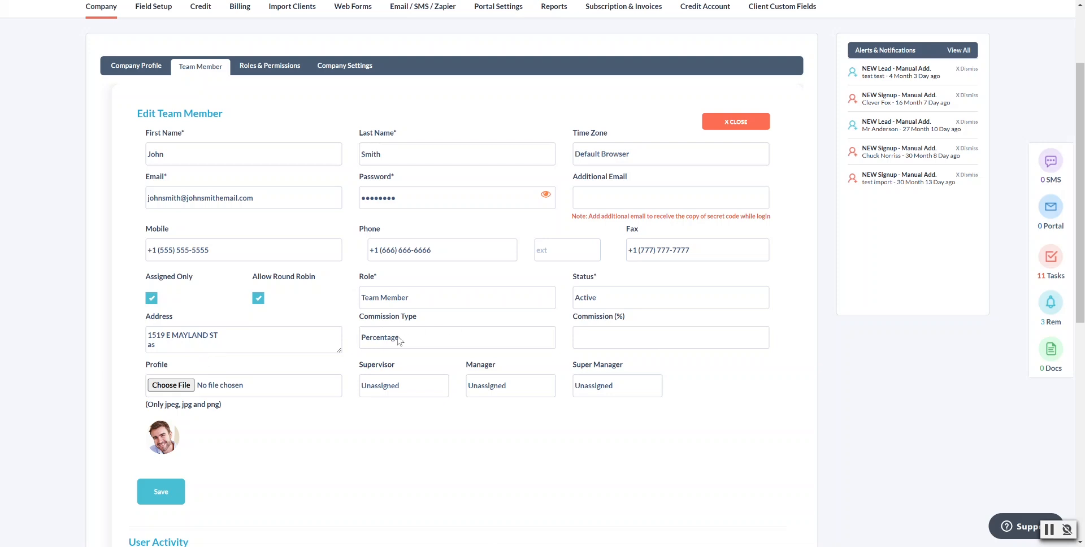
{"action": "mouse_move", "coordinate": [643, 410]}
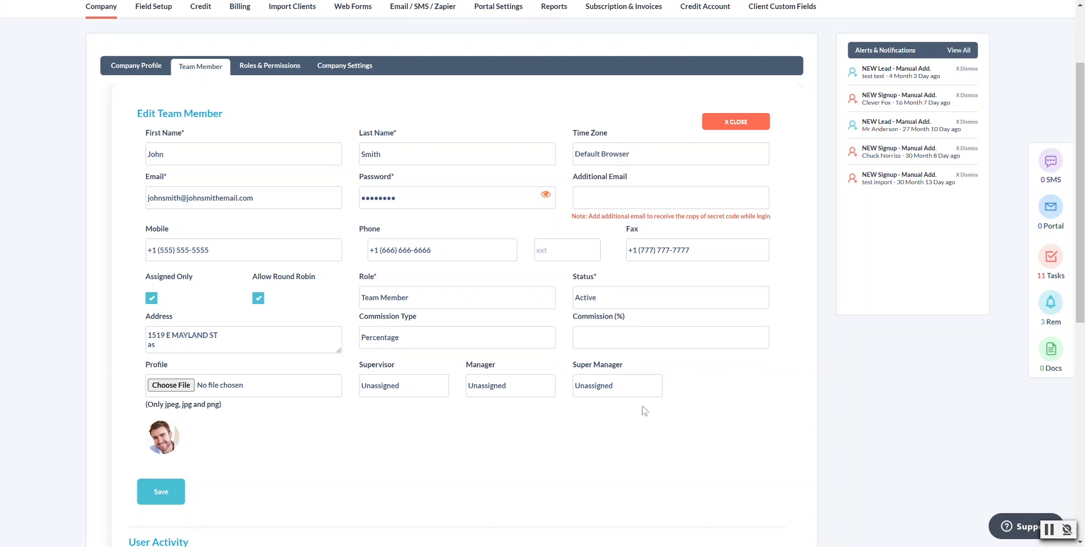
{"action": "mouse_move", "coordinate": [511, 409]}
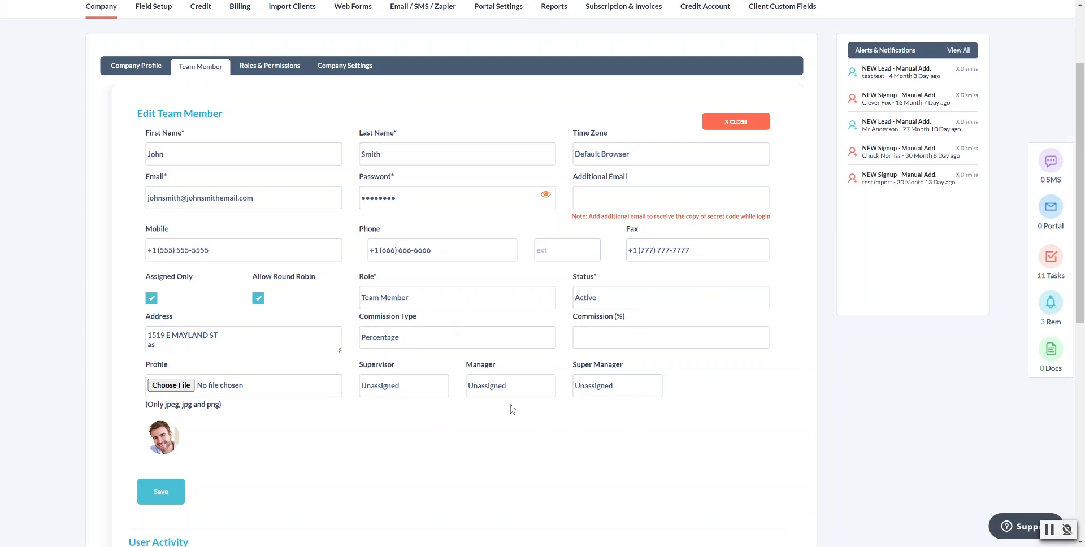
- Enter 5 as John Smith's commission percentage, keeping the Percentage commission type
{"action": "left_click", "coordinate": [456, 337]}
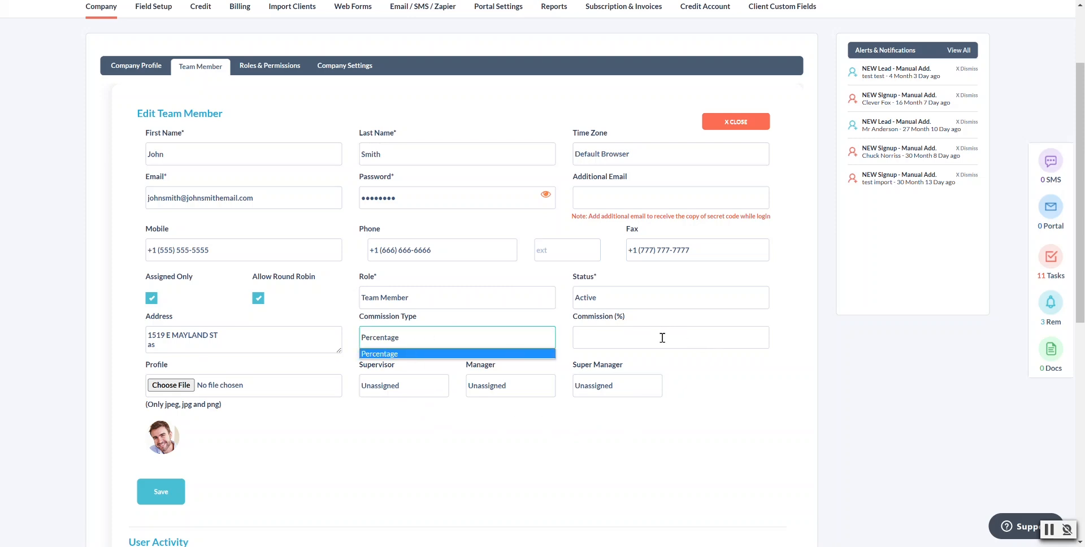
{"action": "type", "text": "5"}
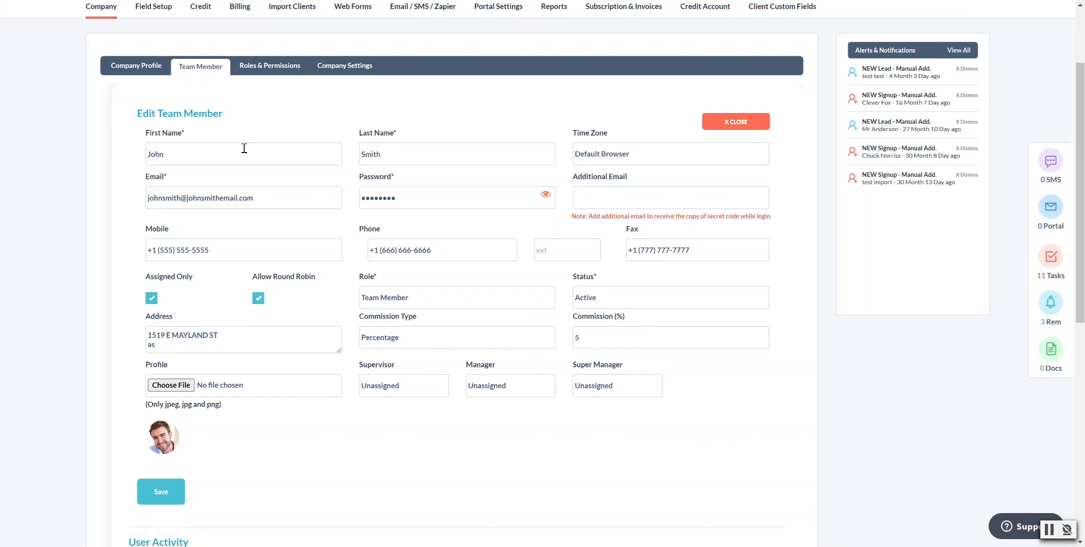
{"action": "mouse_move", "coordinate": [422, 360]}
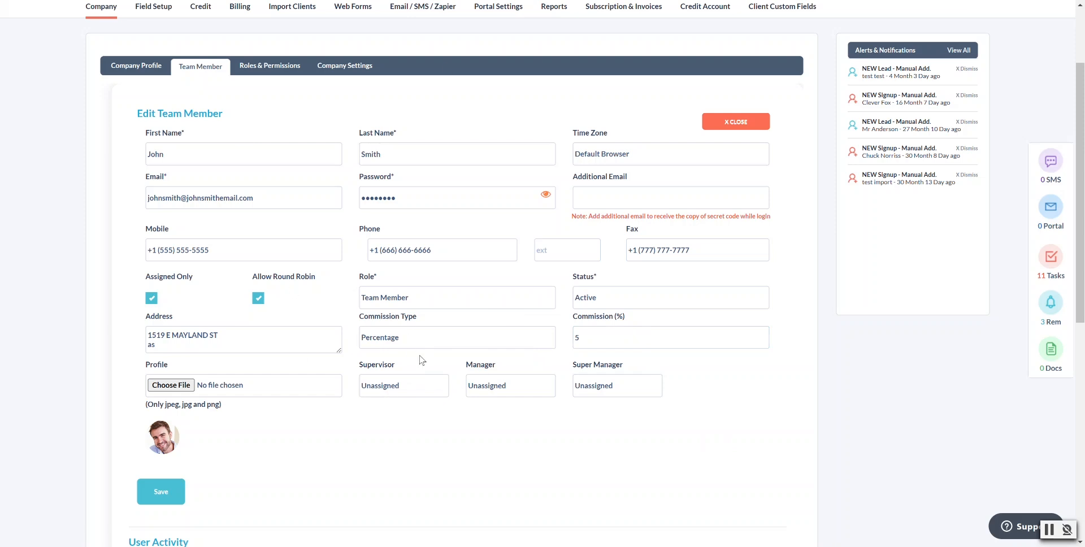
{"action": "mouse_move", "coordinate": [515, 350]}
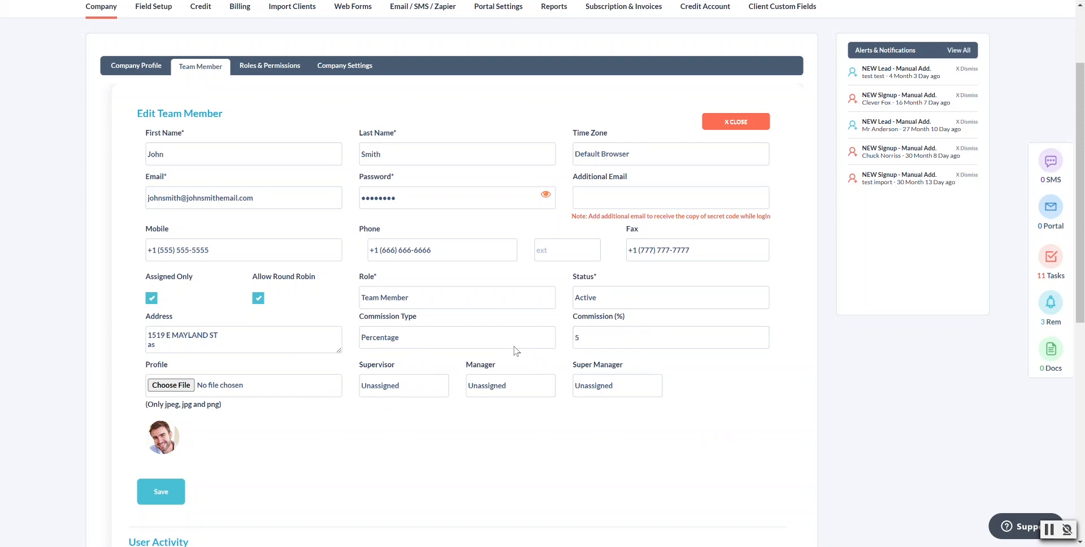
{"action": "left_click", "coordinate": [669, 338]}
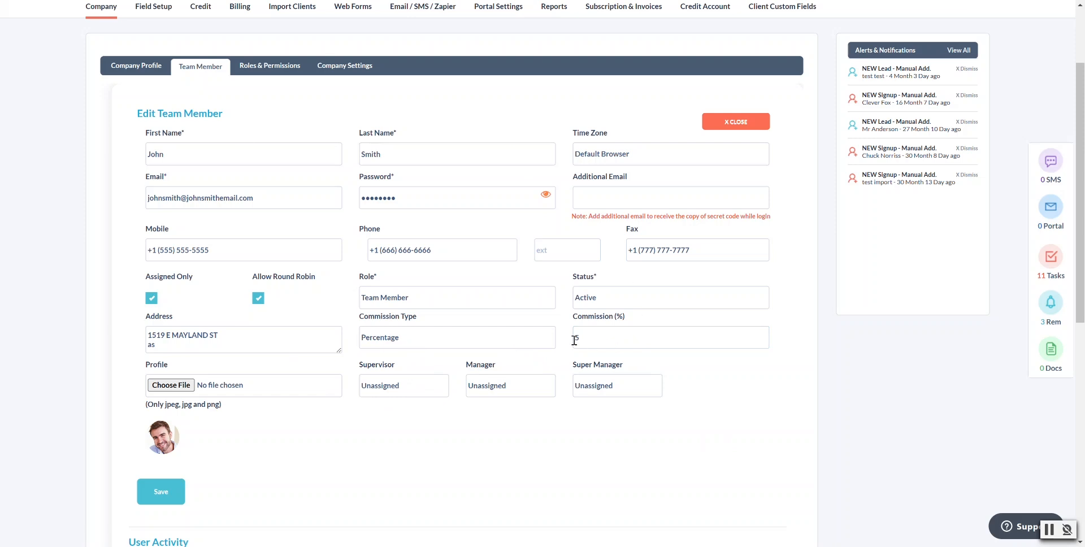
{"action": "type", "text": "5"}
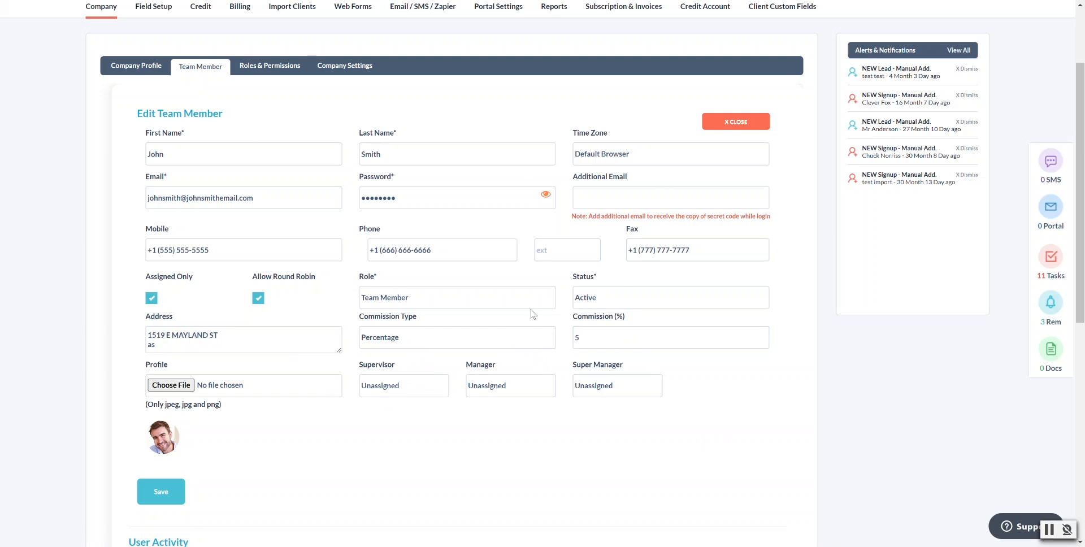
{"action": "mouse_move", "coordinate": [527, 321]}
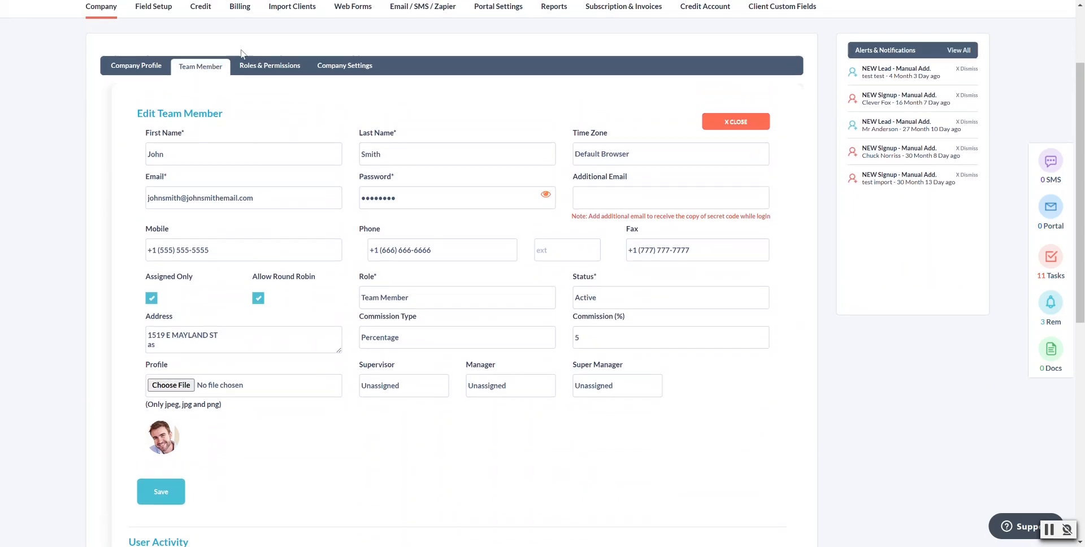
- Show the Roles & Permissions list (Outsourcer, Team Member, Admin) and dismiss the saved-passwords popup
{"action": "left_click", "coordinate": [269, 65]}
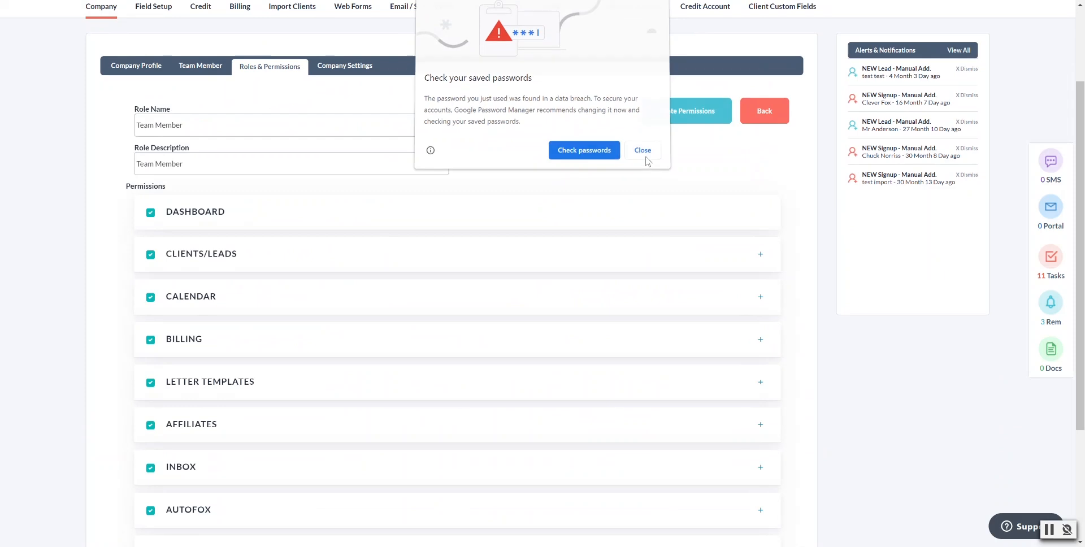
{"action": "left_click", "coordinate": [641, 151]}
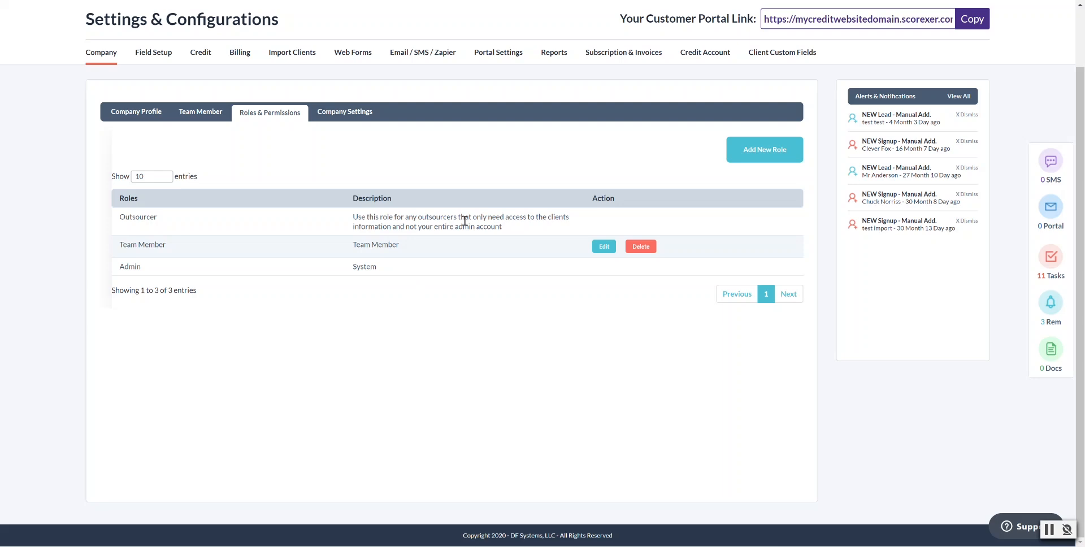
{"action": "mouse_move", "coordinate": [428, 291]}
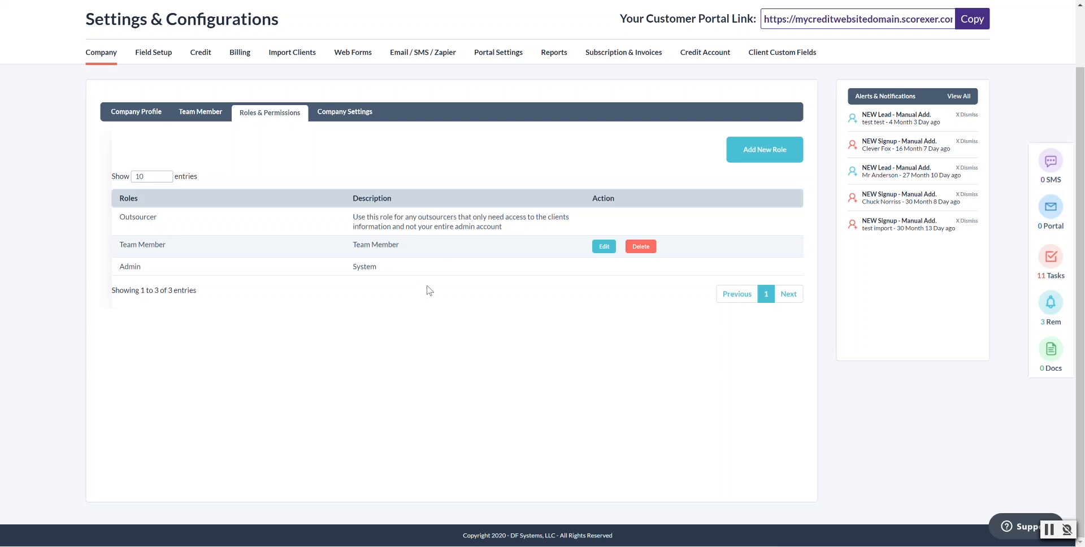
{"action": "mouse_move", "coordinate": [421, 297]}
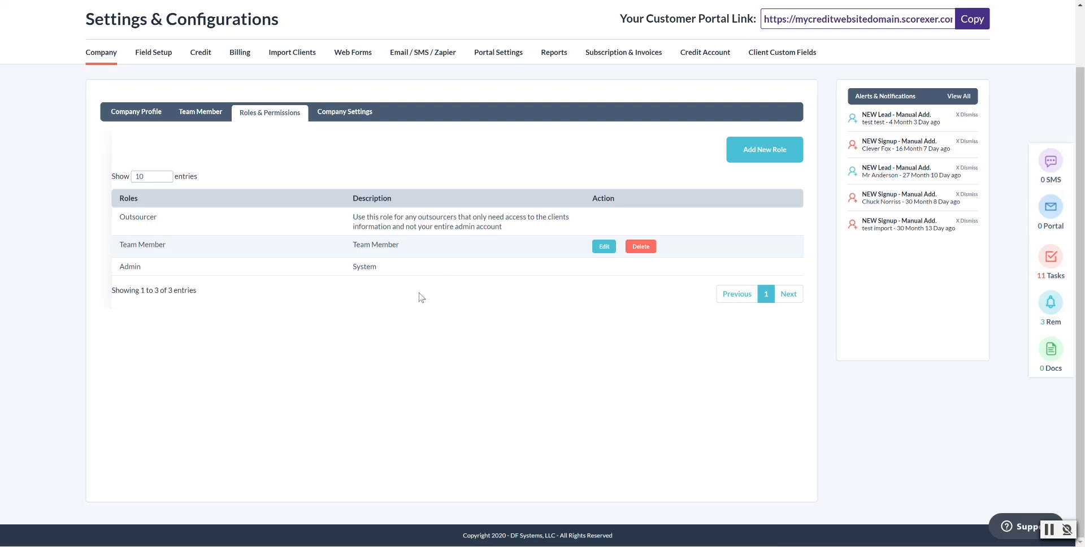
{"action": "mouse_move", "coordinate": [764, 151]}
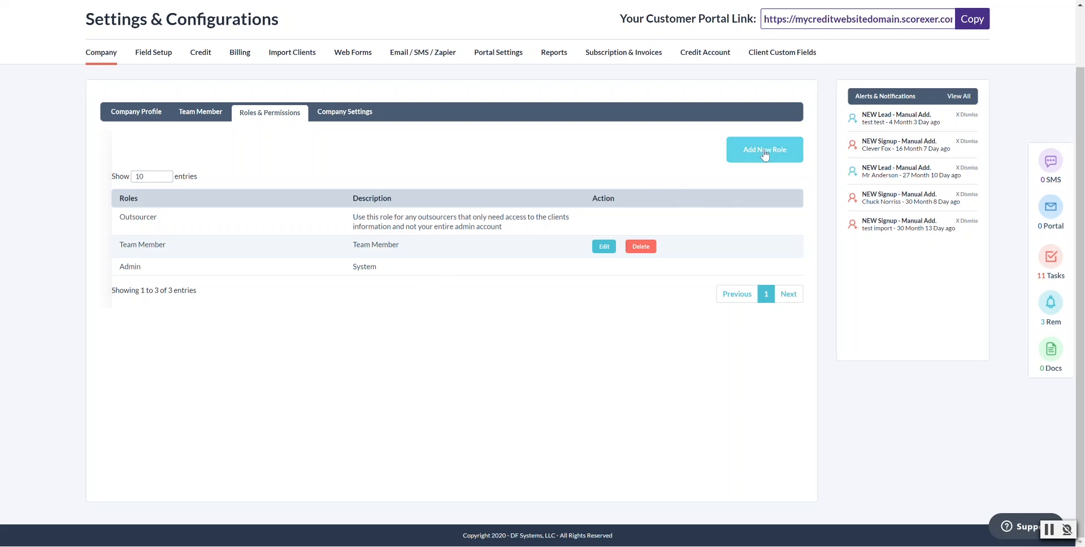
- Add a new role with Dashboard, Billing and Letter Templates unchecked, and expand Clients/Leads
{"action": "left_click", "coordinate": [763, 149]}
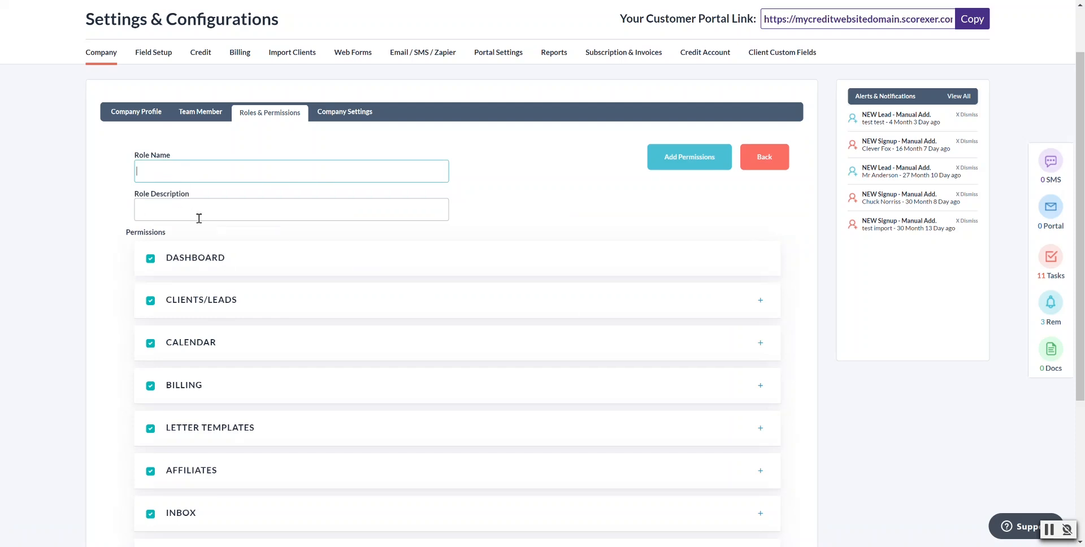
{"action": "scroll", "scroll_direction": "down", "scroll_amount": 3}
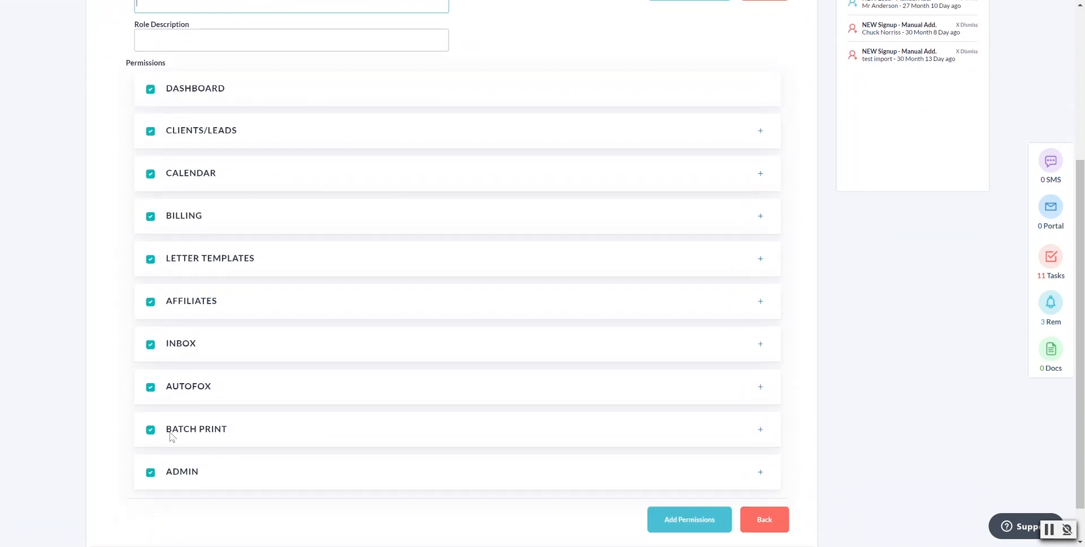
{"action": "mouse_move", "coordinate": [242, 309]}
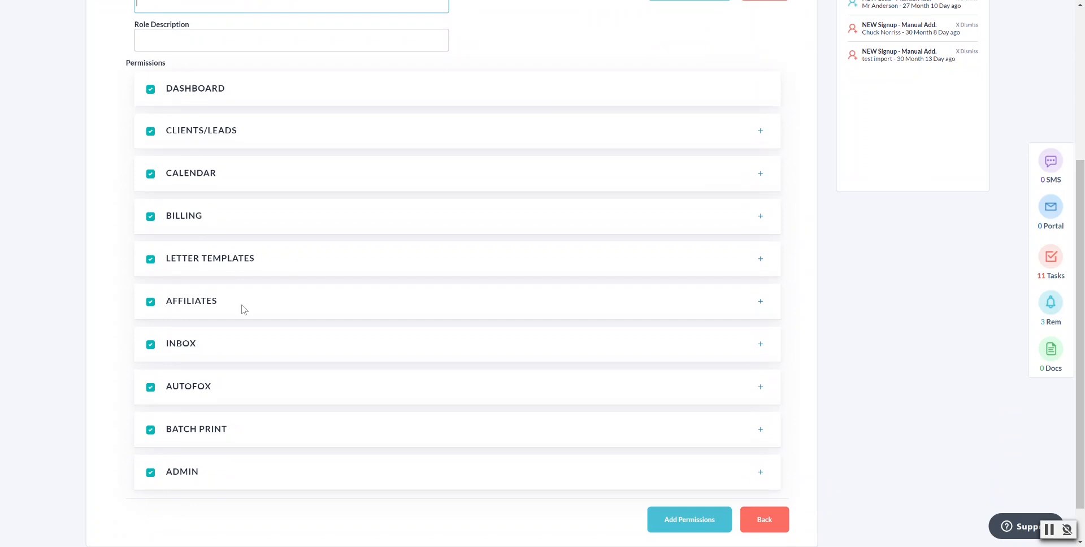
{"action": "mouse_move", "coordinate": [173, 104]}
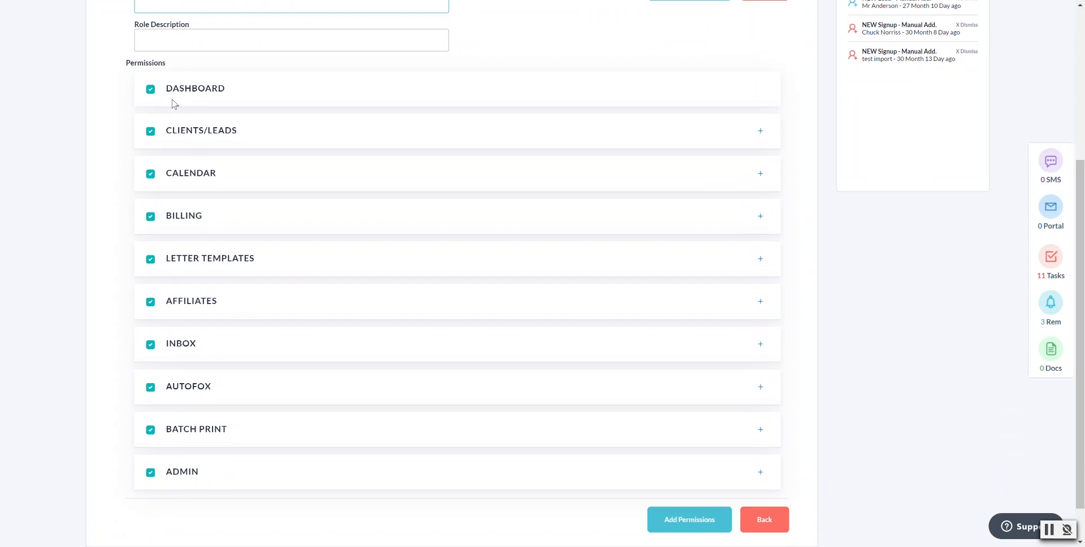
{"action": "mouse_move", "coordinate": [162, 176]}
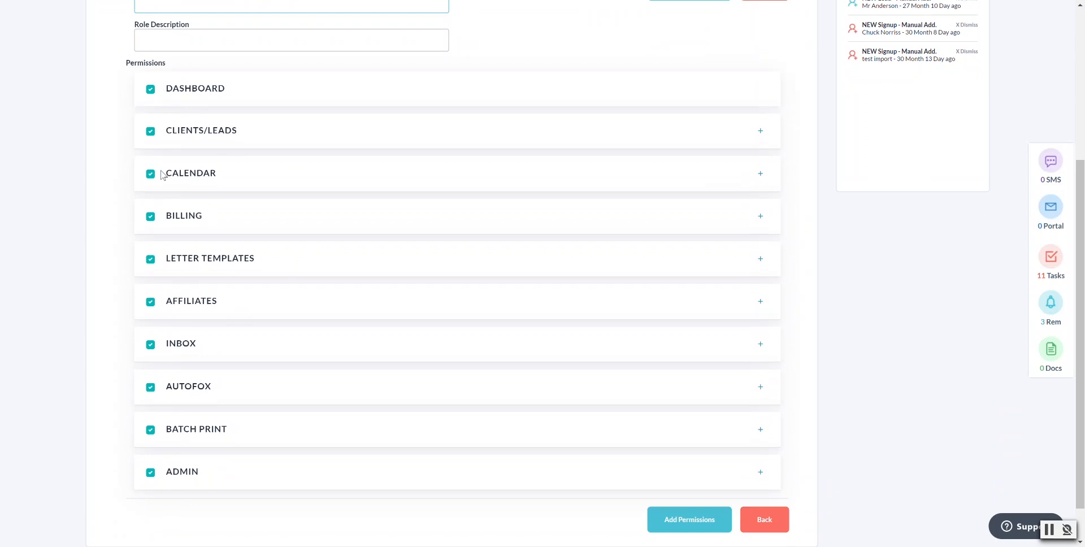
{"action": "mouse_move", "coordinate": [157, 132]}
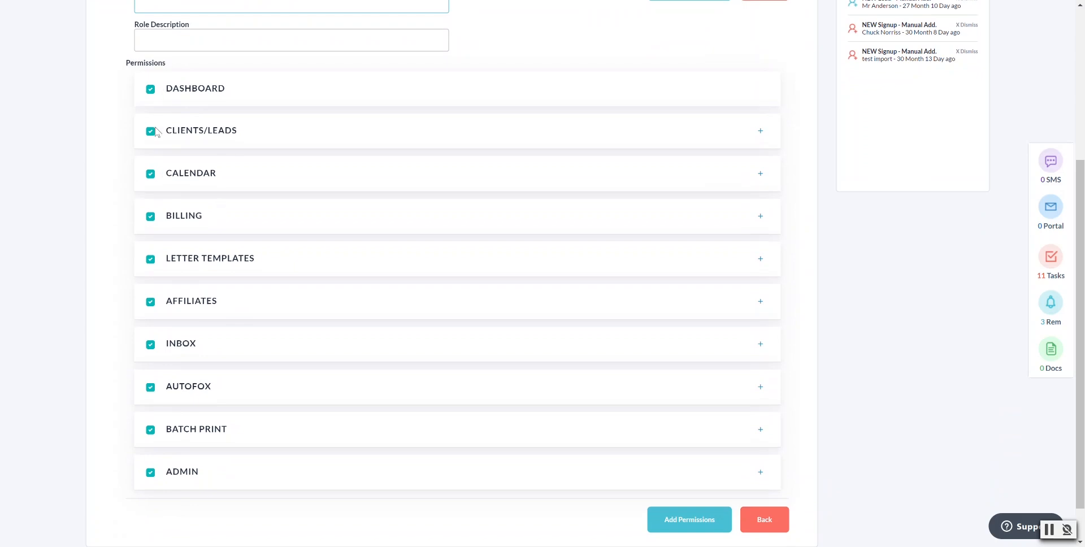
{"action": "left_click", "coordinate": [150, 88]}
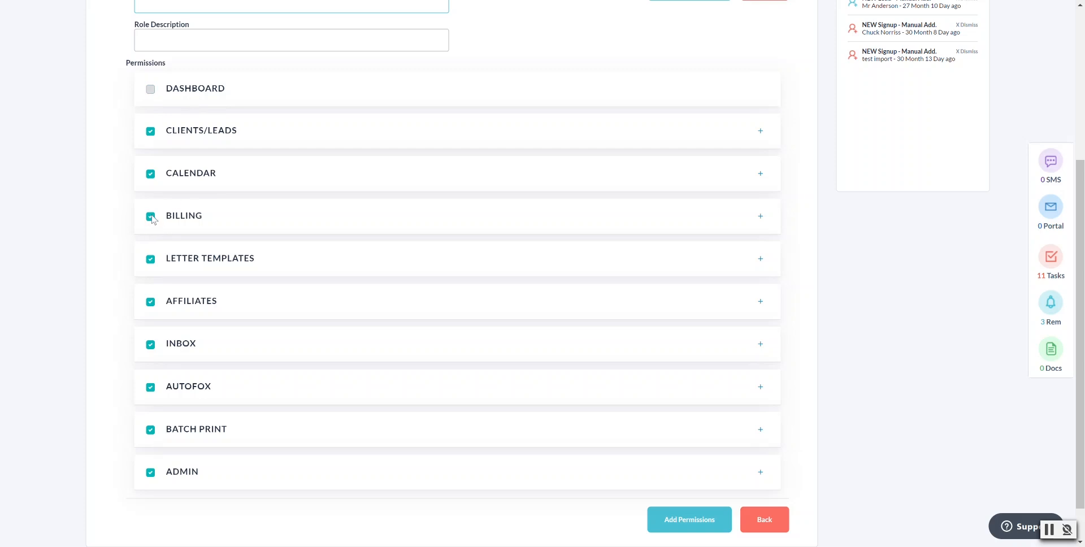
{"action": "left_click", "coordinate": [151, 217]}
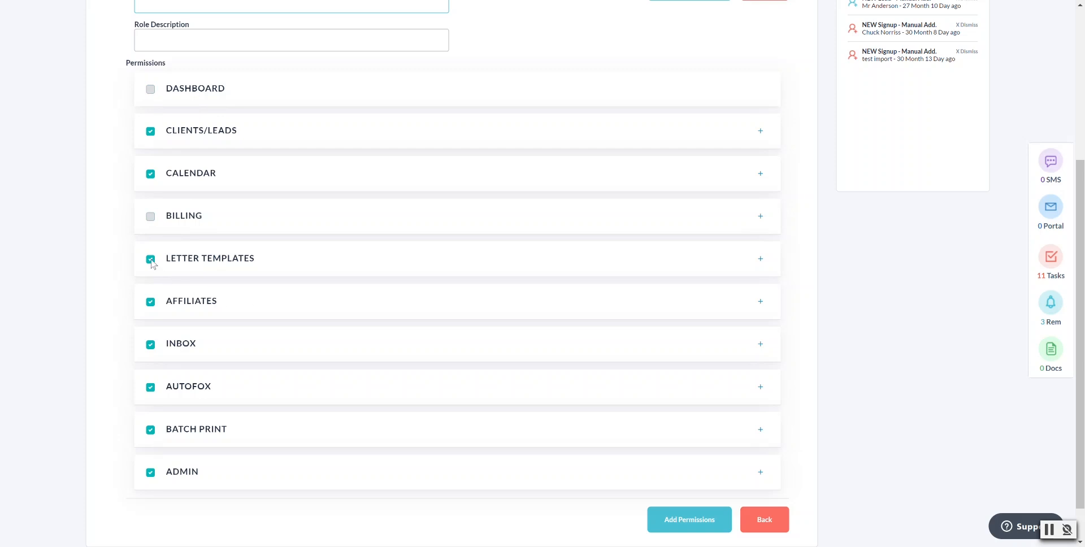
{"action": "left_click", "coordinate": [150, 259]}
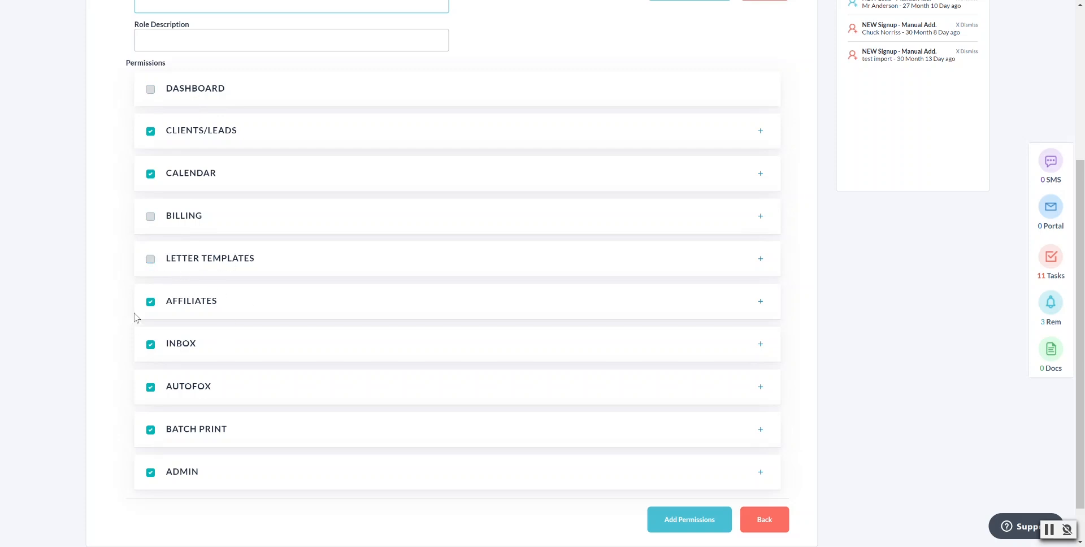
{"action": "left_click", "coordinate": [150, 301]}
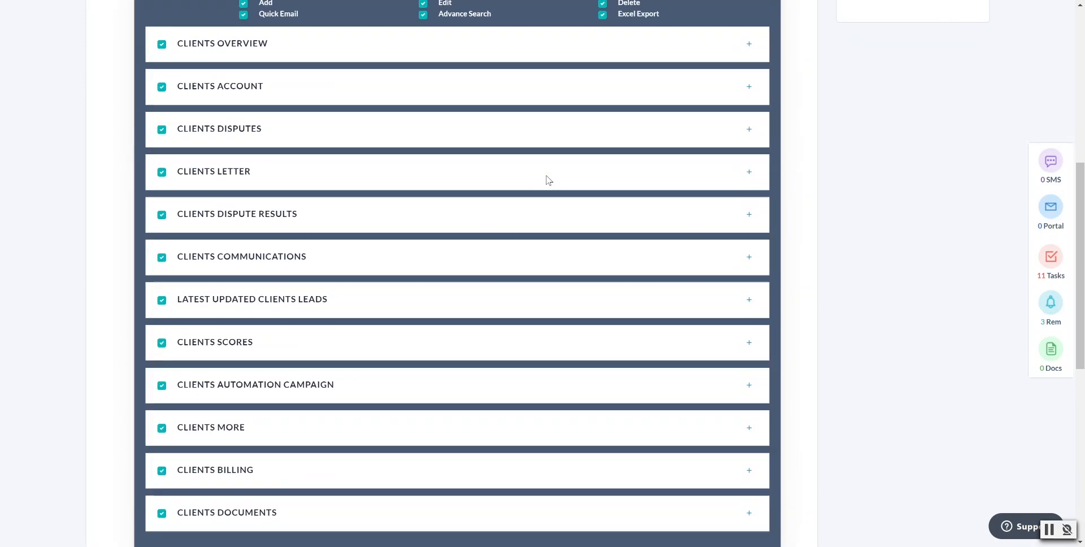
- Expand Clients Account (Add, Edit, Delete, Mask SSN) and Clients Disputes sub-permissions
{"action": "scroll", "scroll_direction": "down", "scroll_amount": 3}
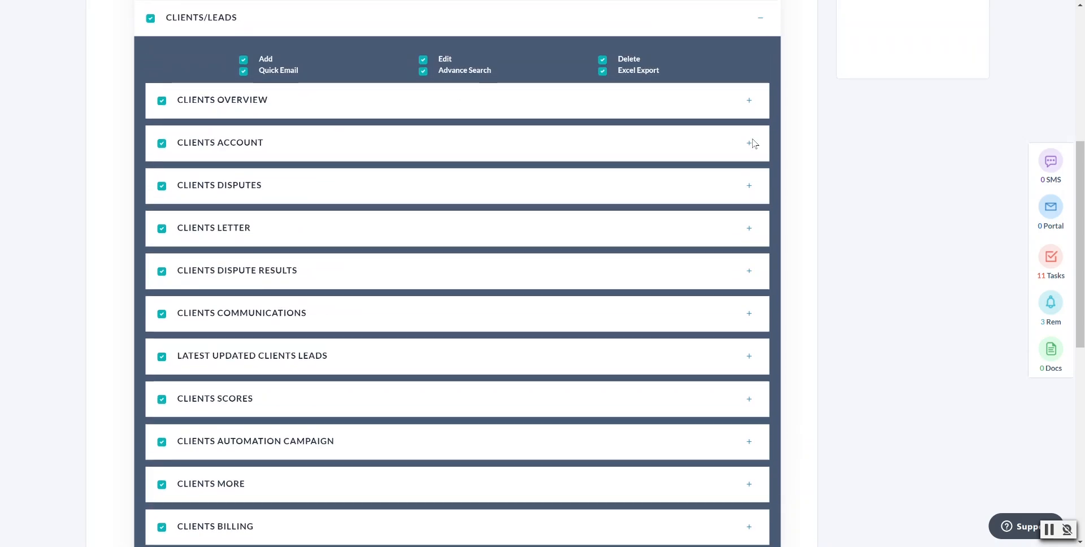
{"action": "left_click", "coordinate": [749, 142]}
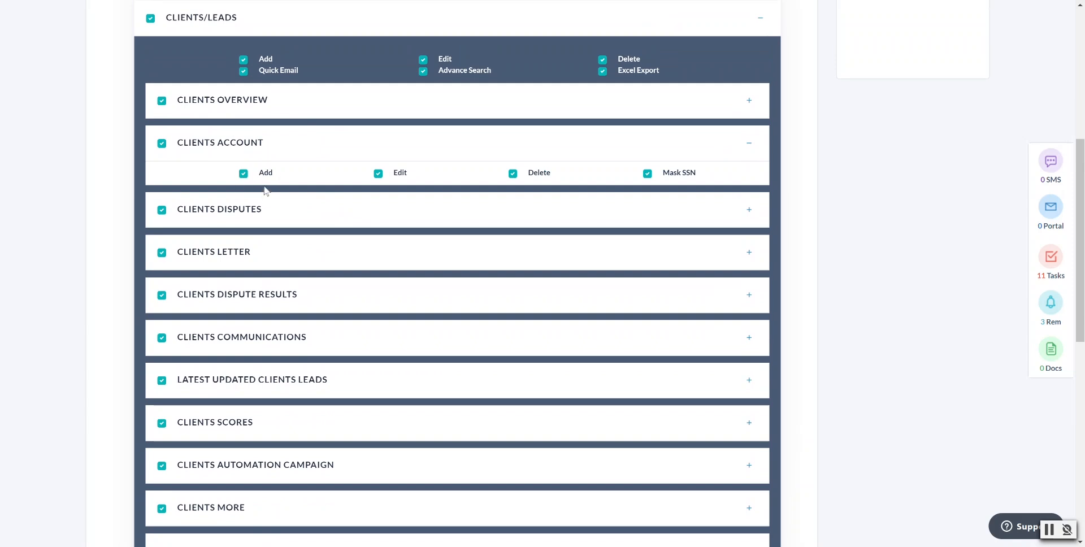
{"action": "mouse_move", "coordinate": [545, 200]}
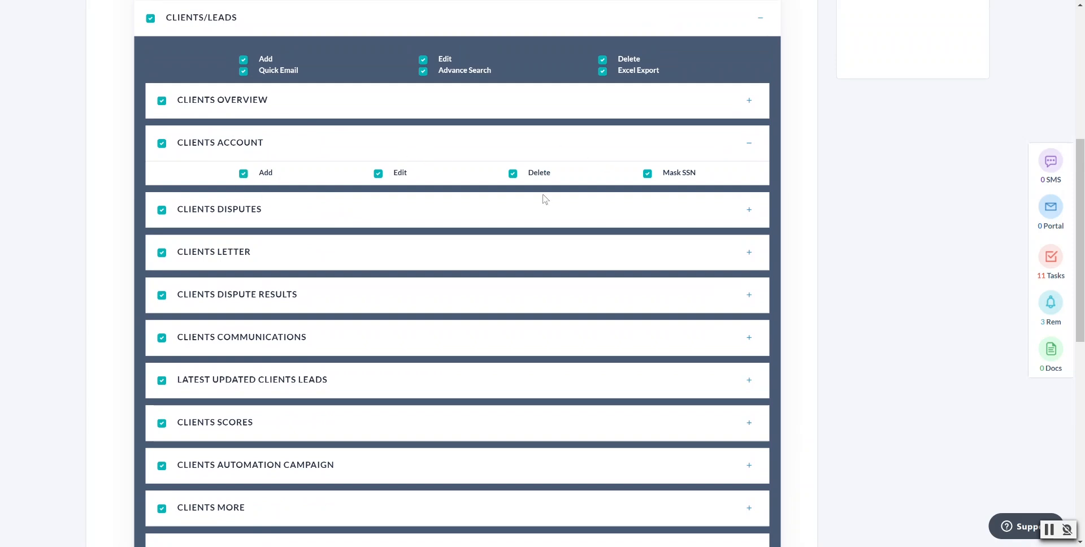
{"action": "mouse_move", "coordinate": [757, 216]}
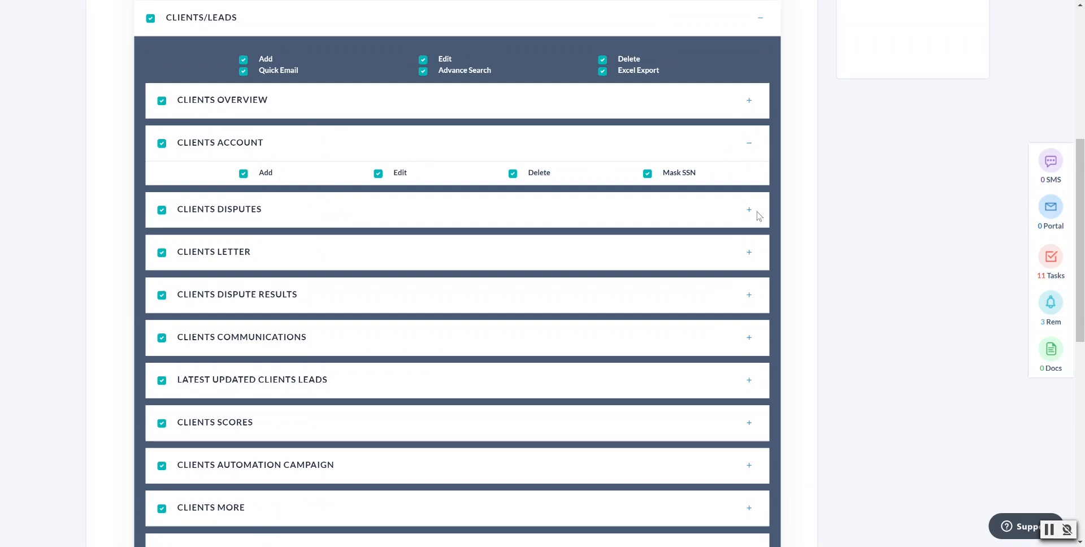
{"action": "scroll", "scroll_direction": "down", "scroll_amount": 3}
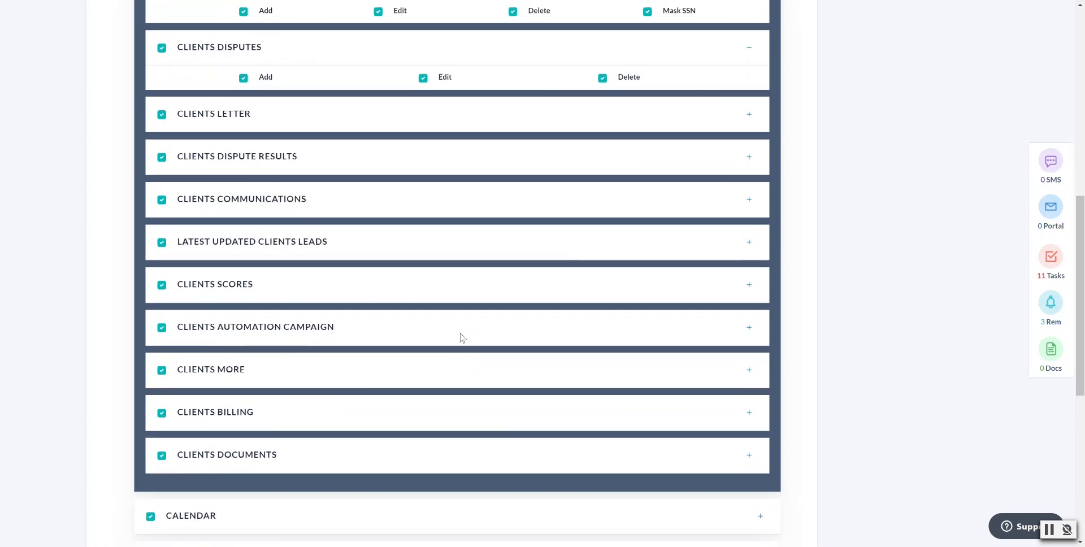
{"action": "scroll", "scroll_direction": "down", "scroll_amount": 3}
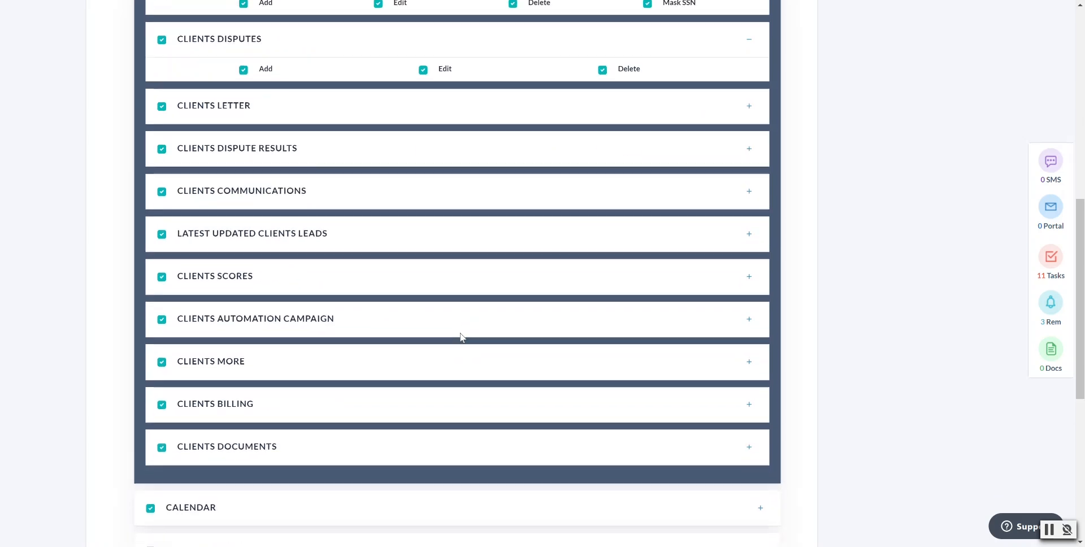
{"action": "scroll", "scroll_direction": "down", "scroll_amount": 3}
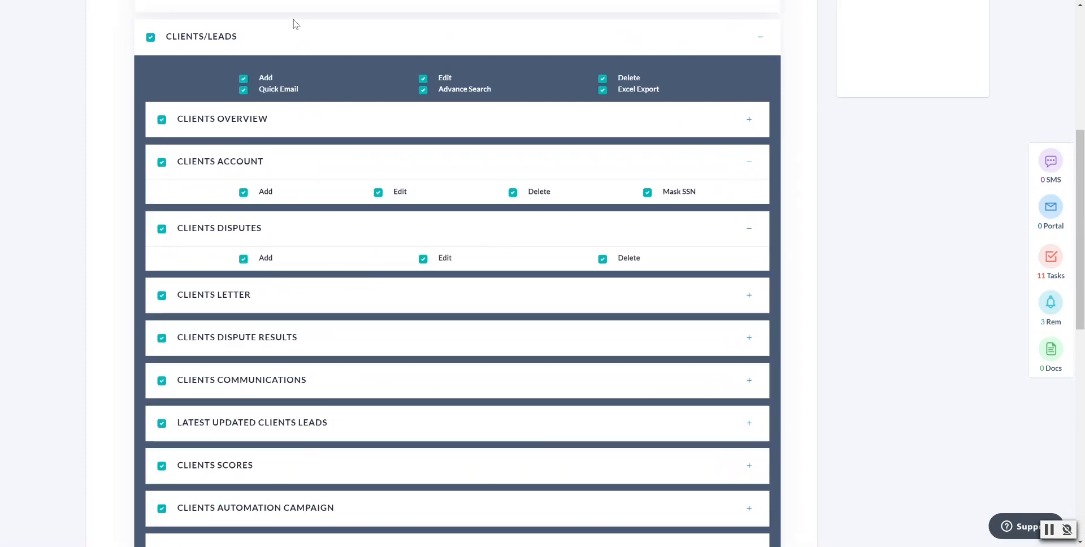
{"action": "left_click", "coordinate": [200, 70]}
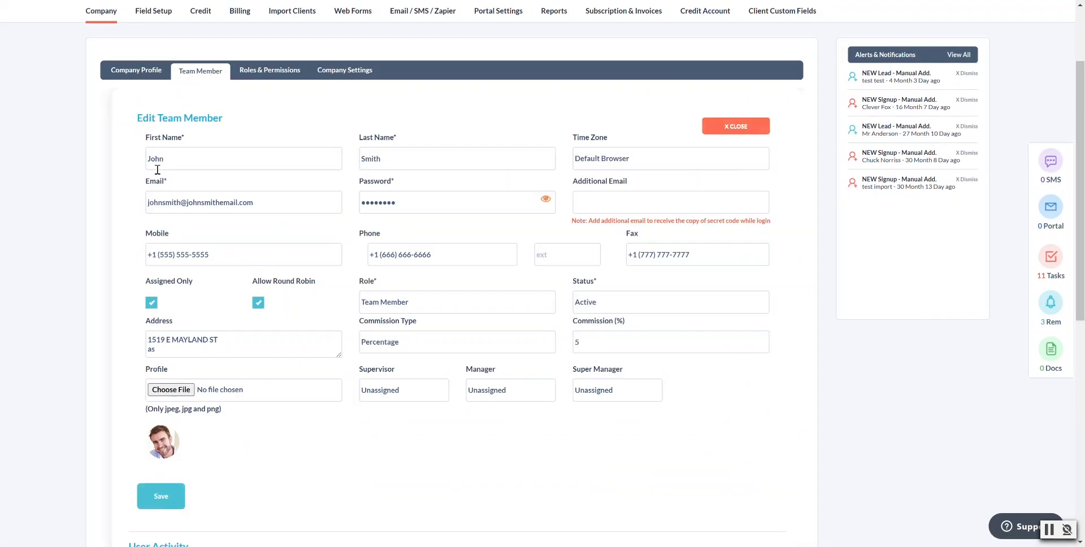
{"action": "left_click", "coordinate": [456, 301]}
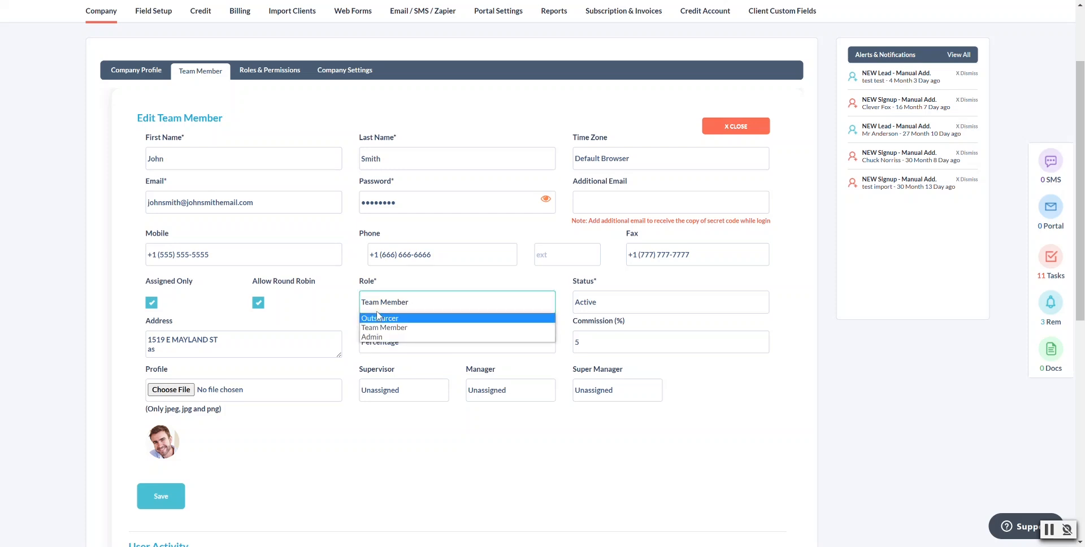
{"action": "left_click", "coordinate": [384, 328]}
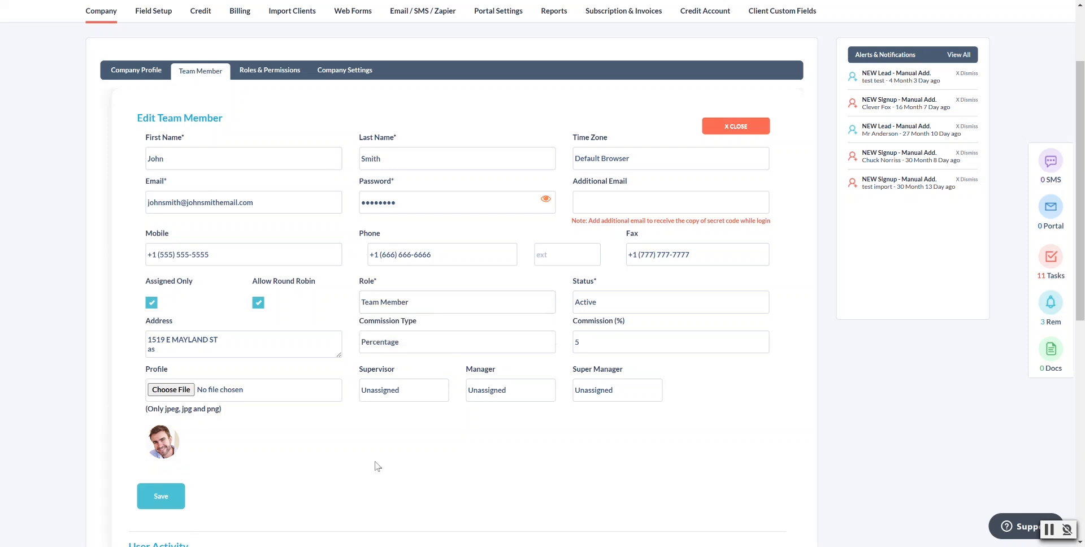
{"action": "scroll", "scroll_direction": "down", "scroll_amount": 3}
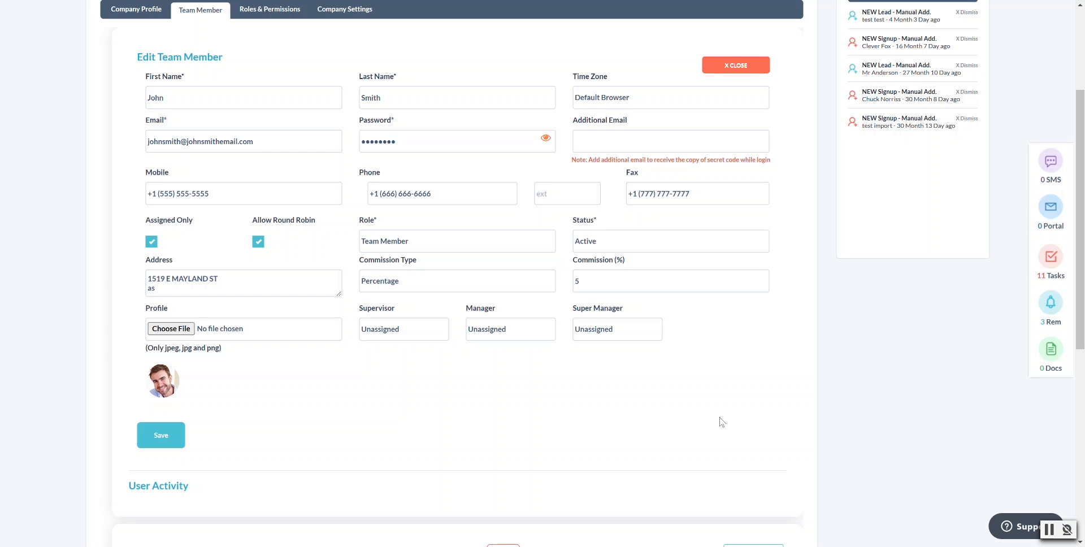
{"action": "mouse_move", "coordinate": [347, 402]}
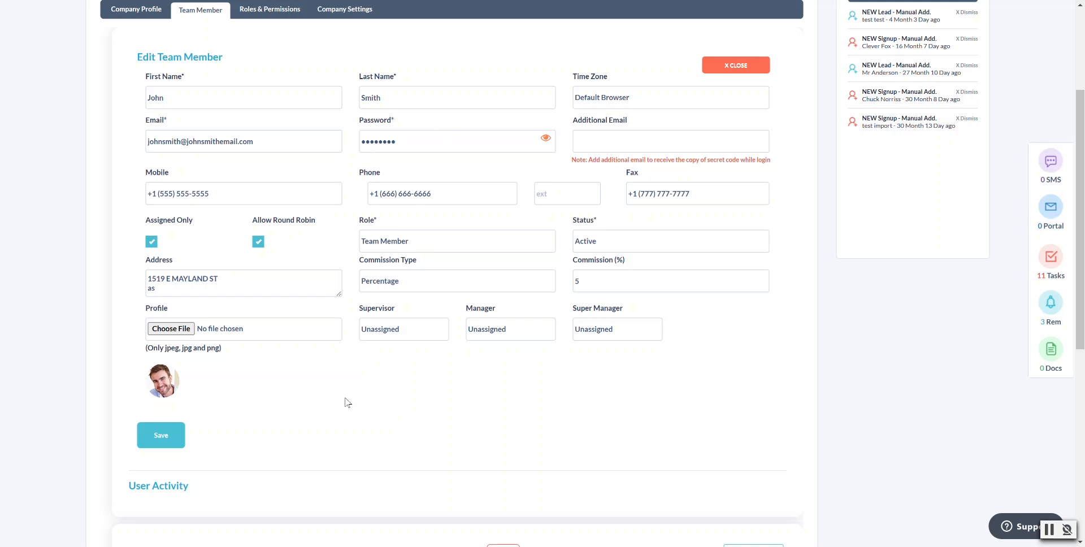